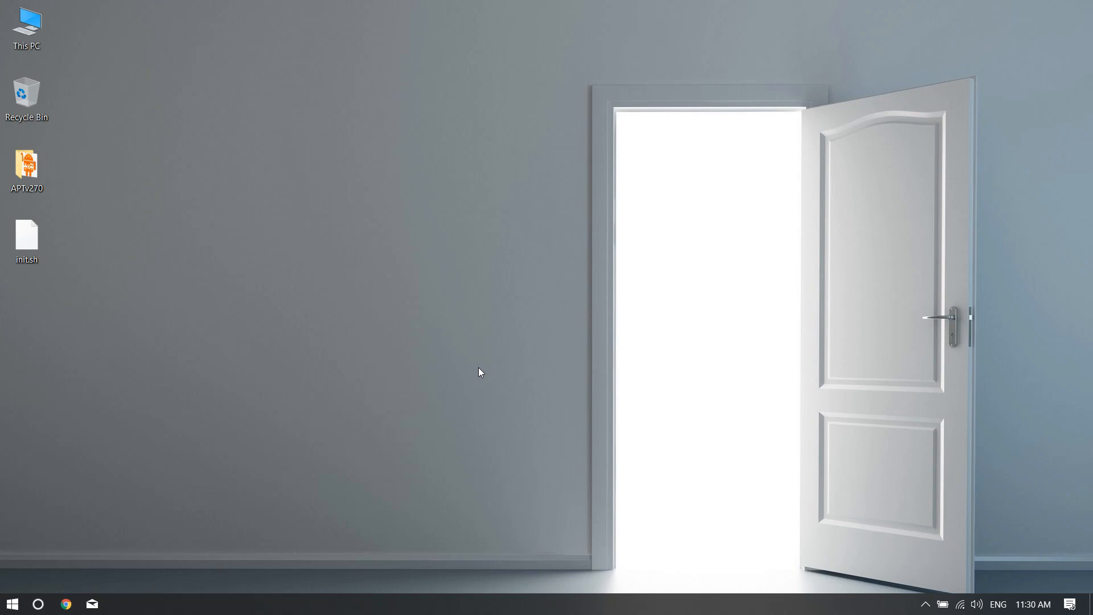
mouse_move(66, 259)
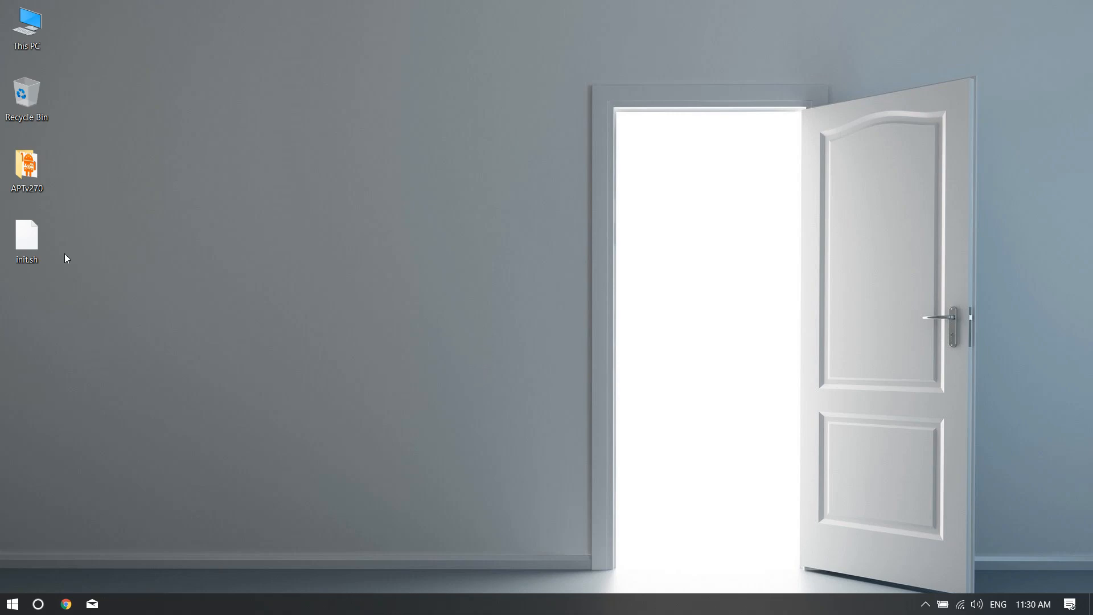
mouse_move(492, 147)
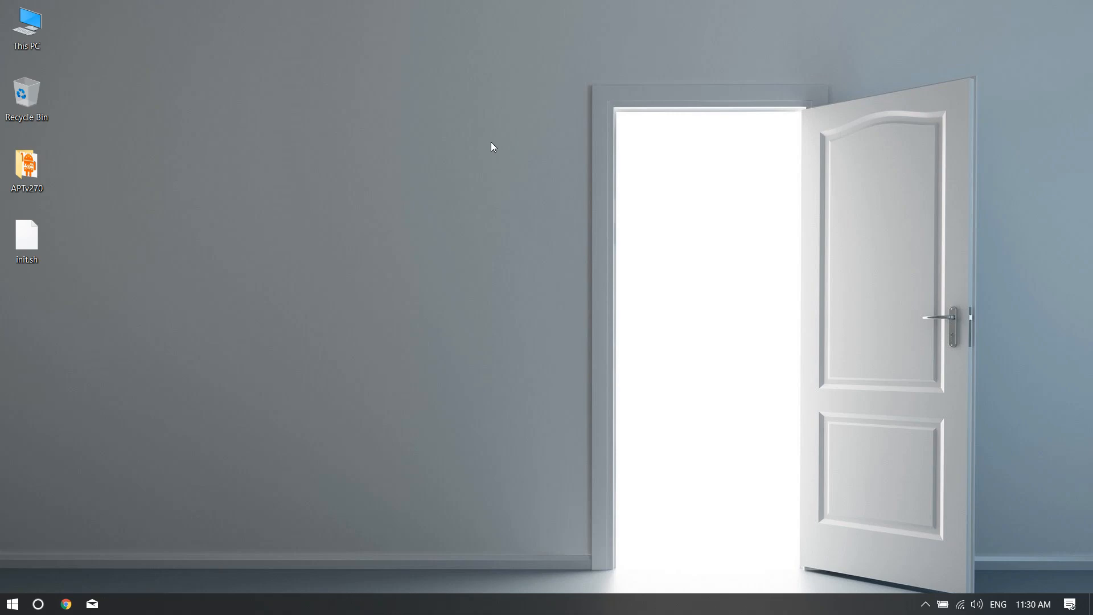
mouse_move(461, 258)
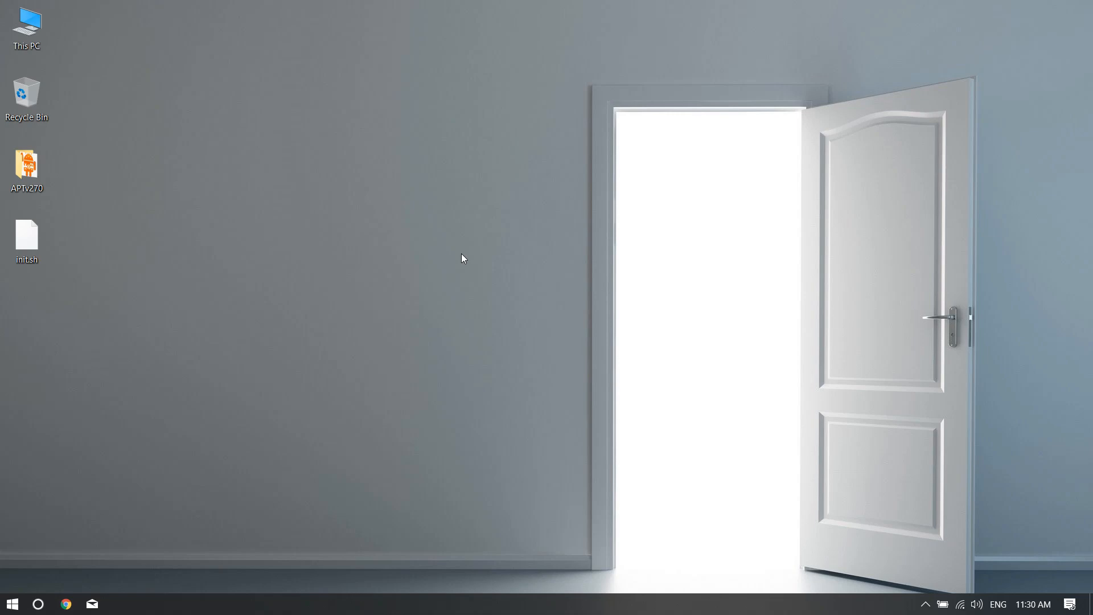
mouse_move(446, 232)
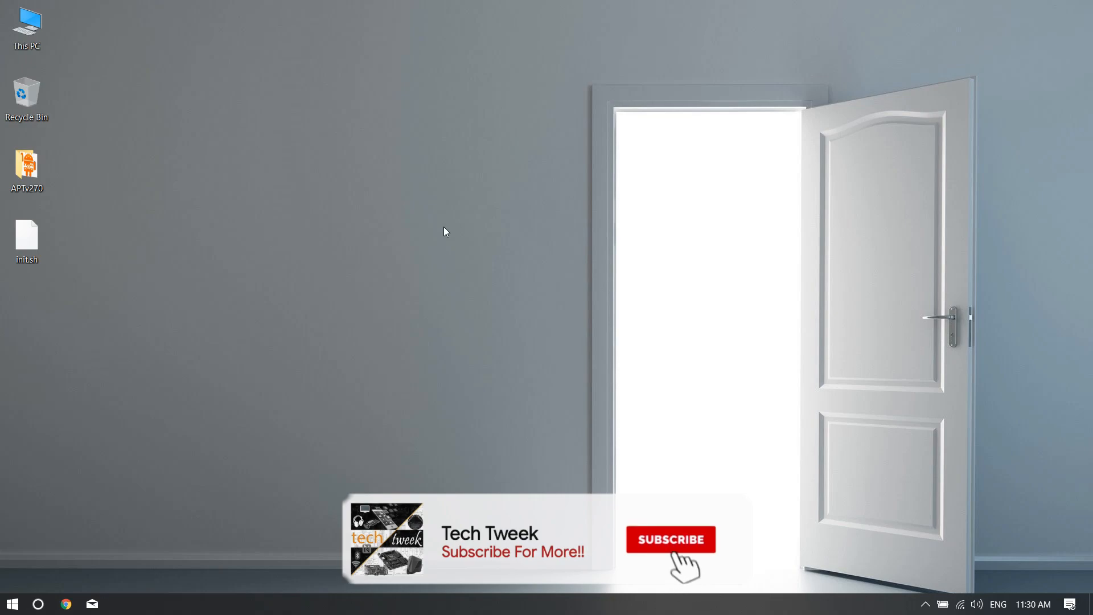
Browse to C:\PhoenixOS via This PC and inspect its contents, including the uninstaller.
click(669, 538)
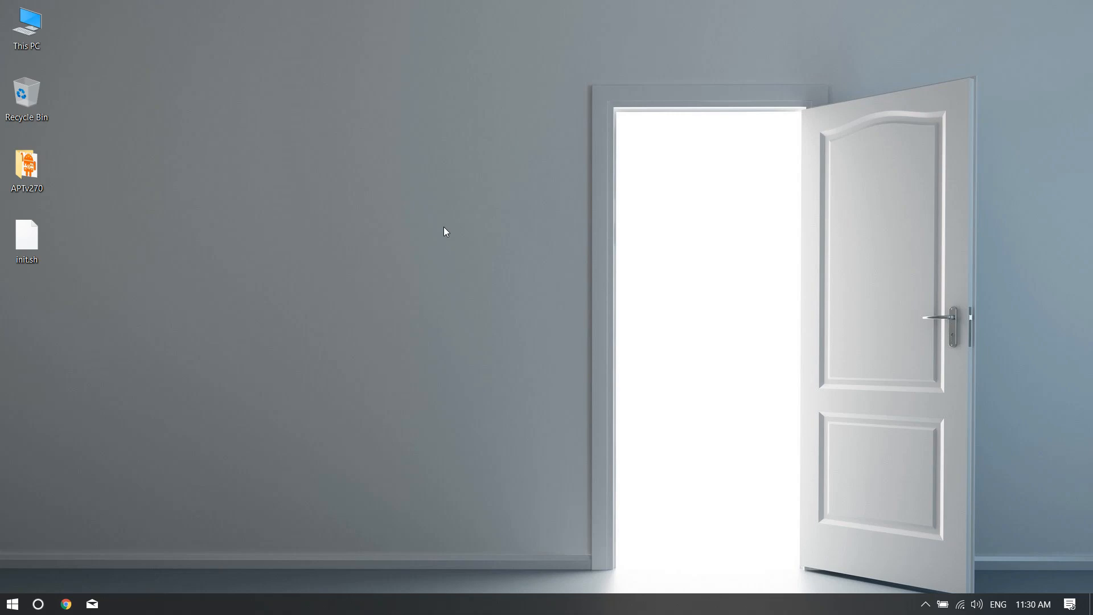
mouse_move(194, 163)
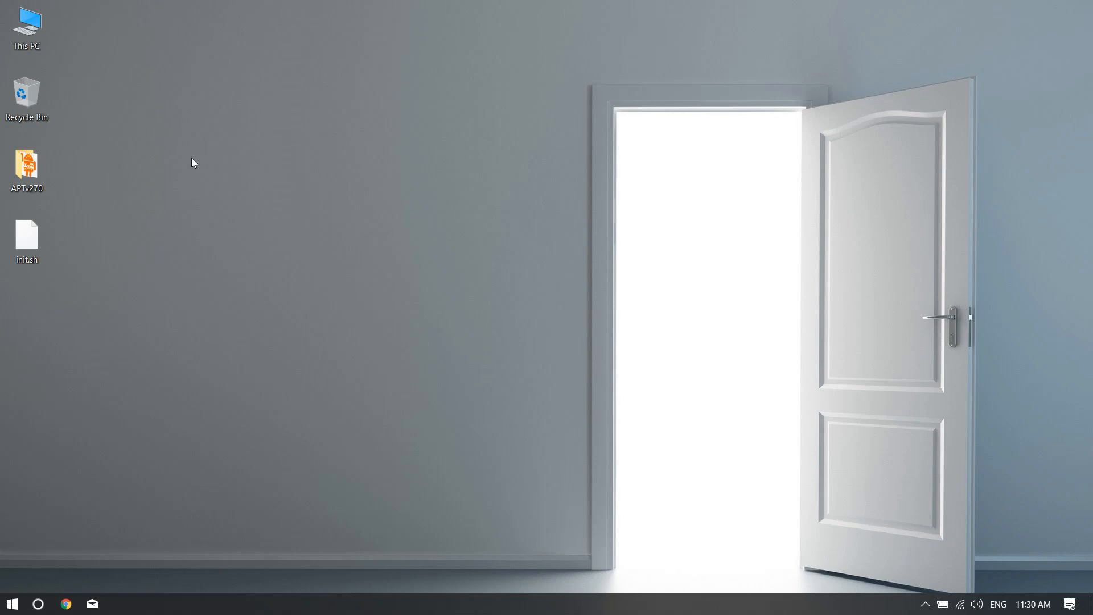
mouse_move(139, 167)
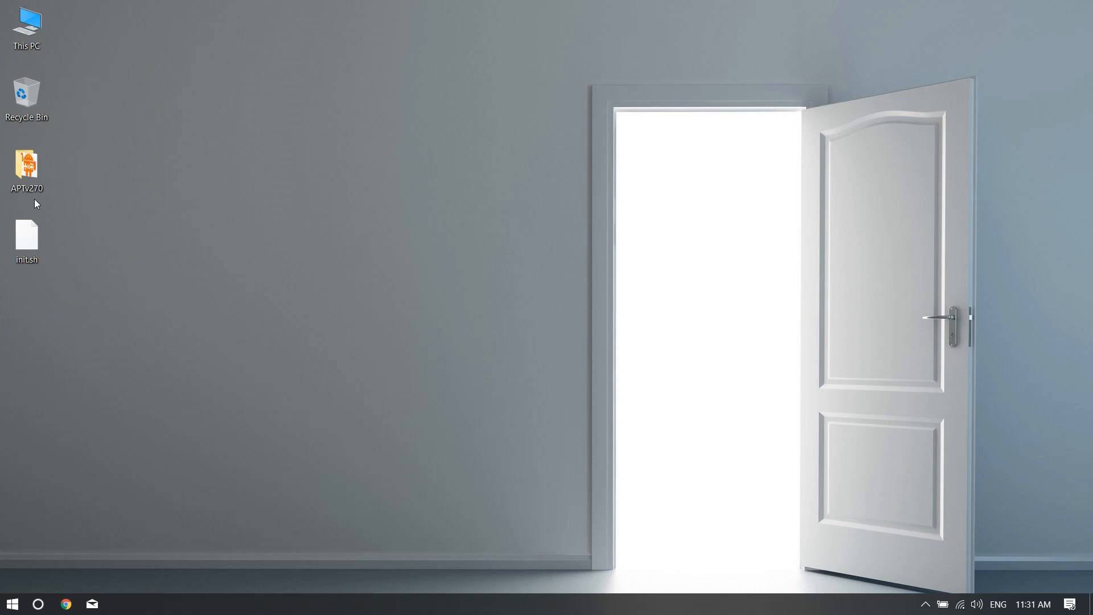
click(26, 240)
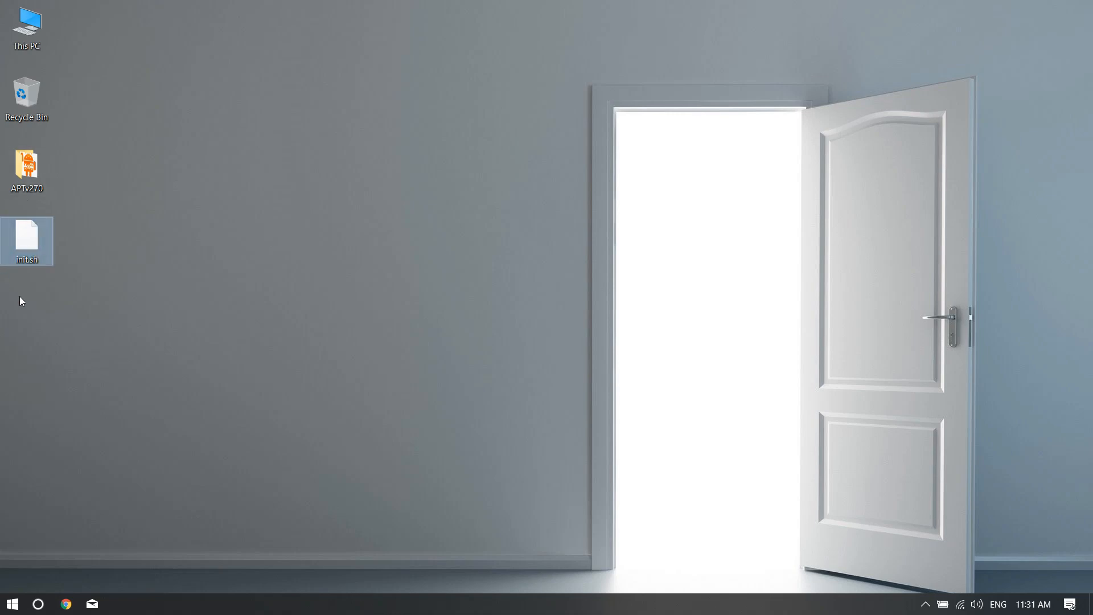
mouse_move(32, 345)
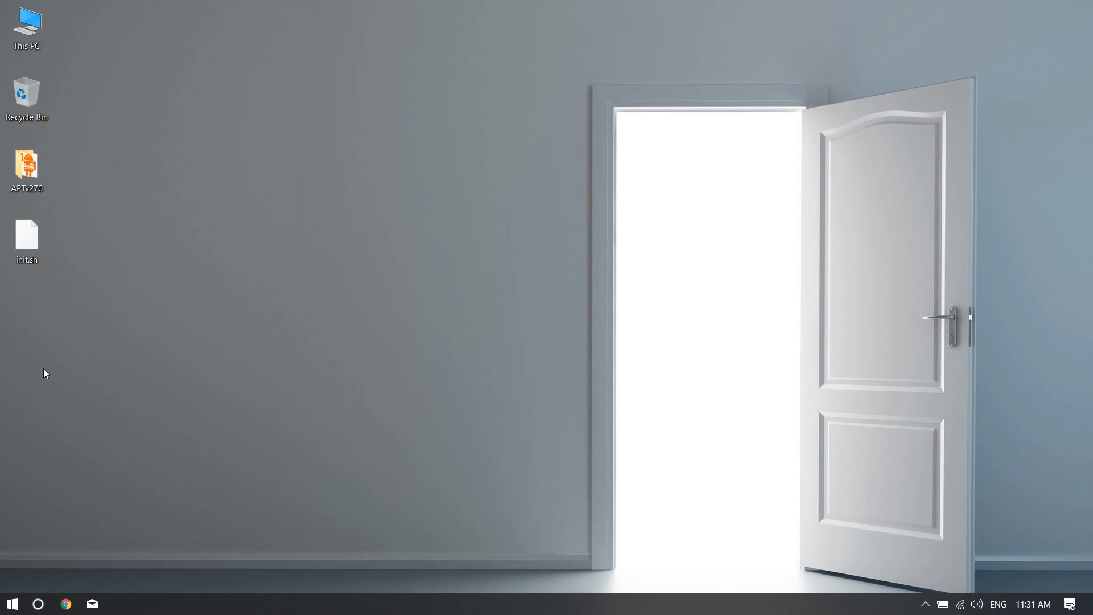
double_click(26, 24)
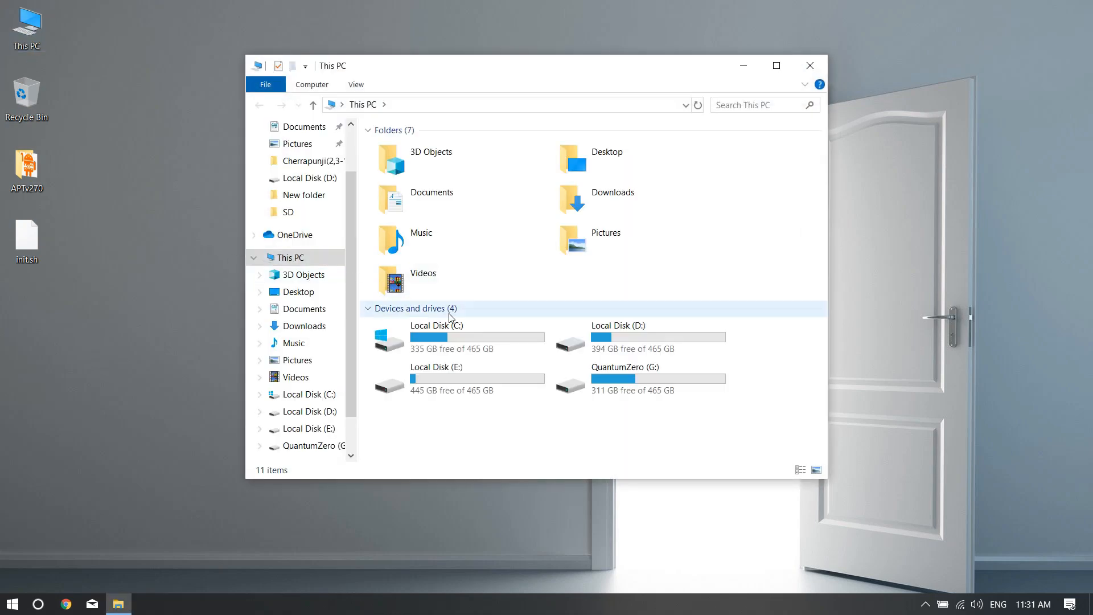
double_click(437, 339)
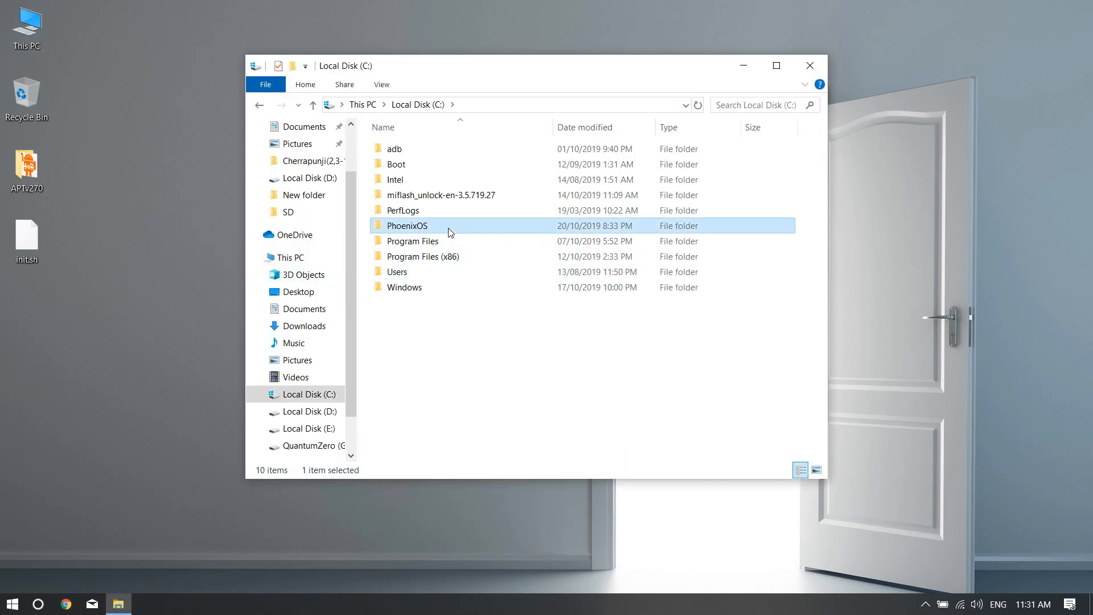
double_click(406, 226)
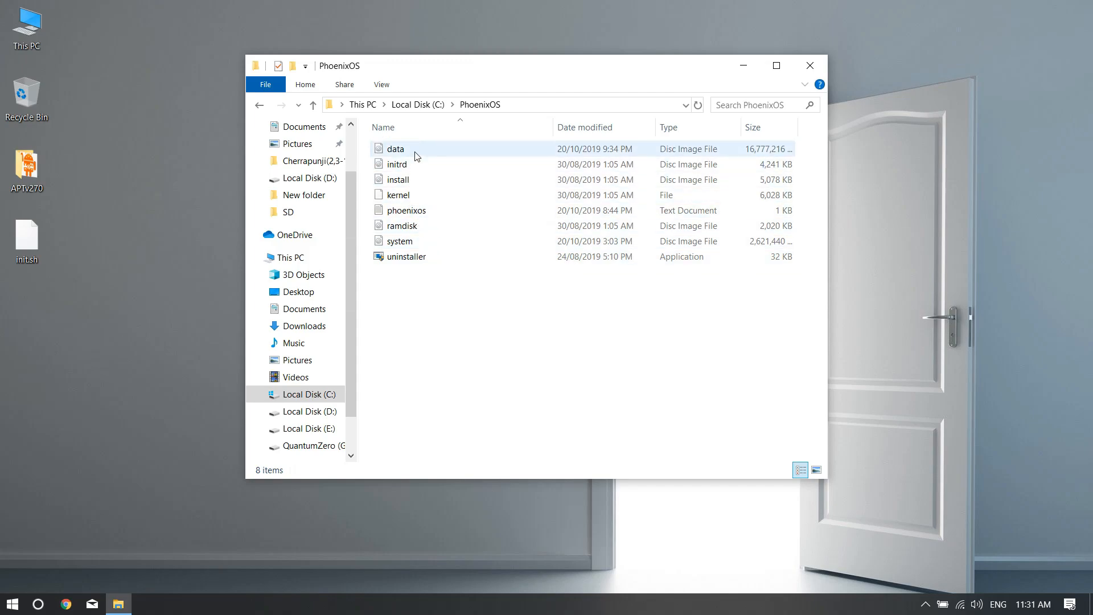
drag(488, 64, 526, 45)
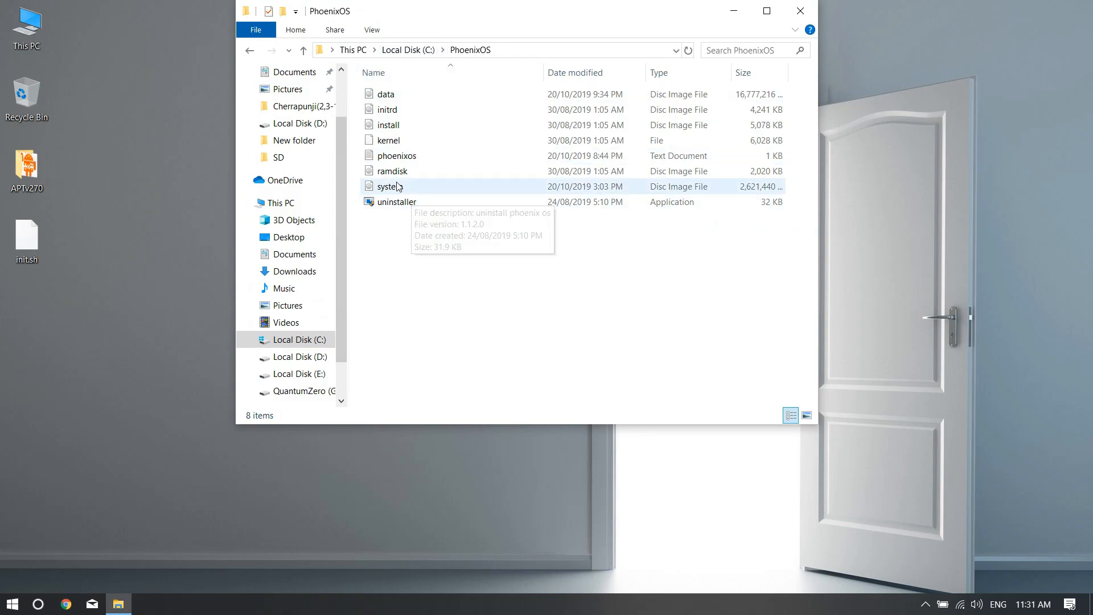
click(397, 201)
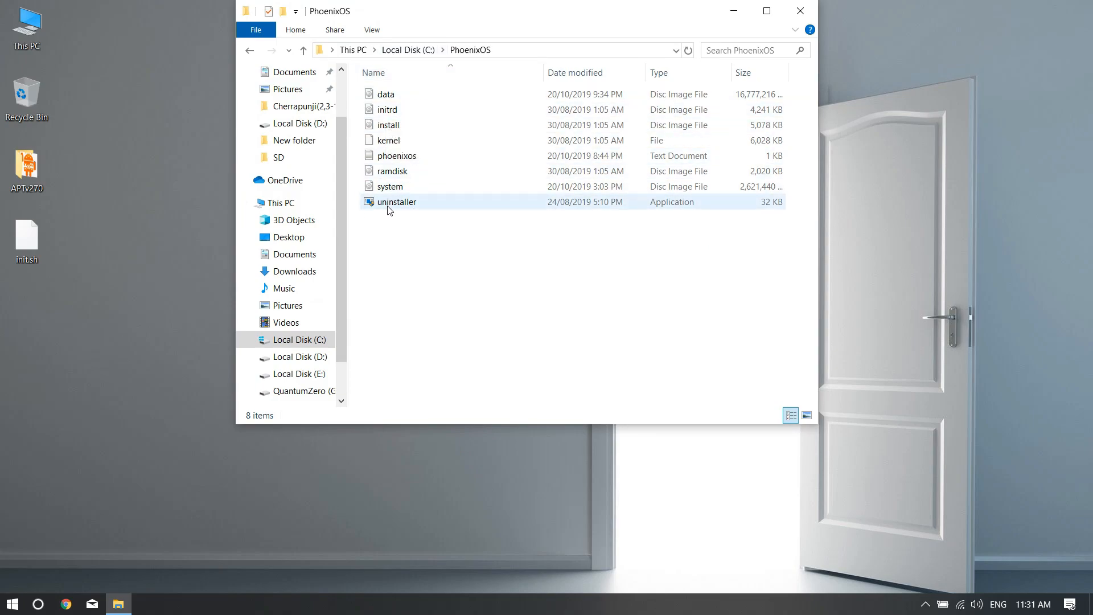
right_click(391, 186)
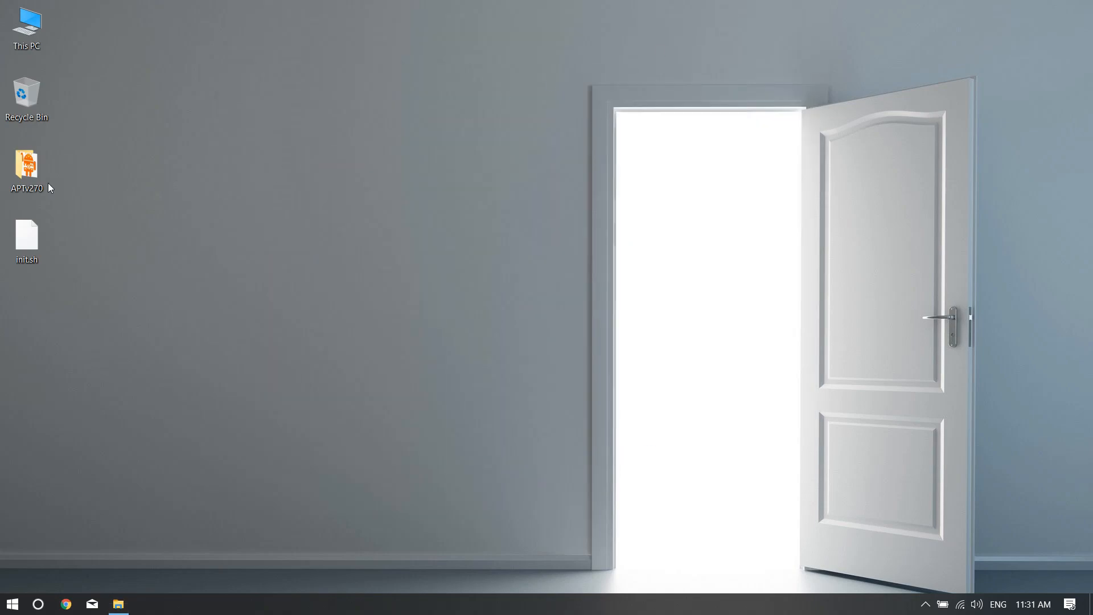
In the APTv270 desktop folder, check system.img inside the in folder and select the APT application.
click(26, 165)
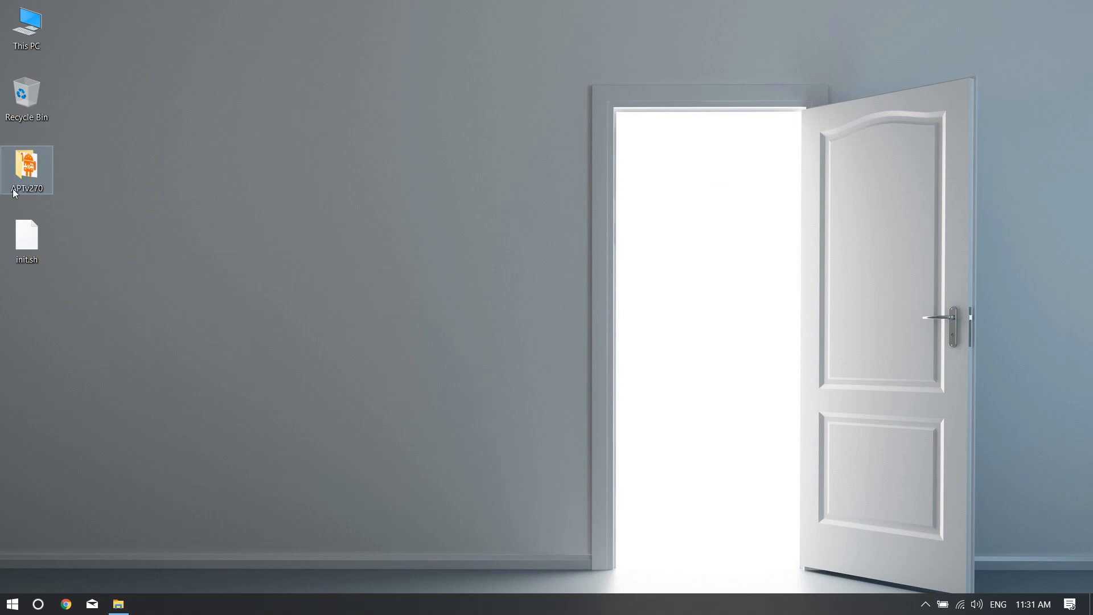
mouse_move(36, 177)
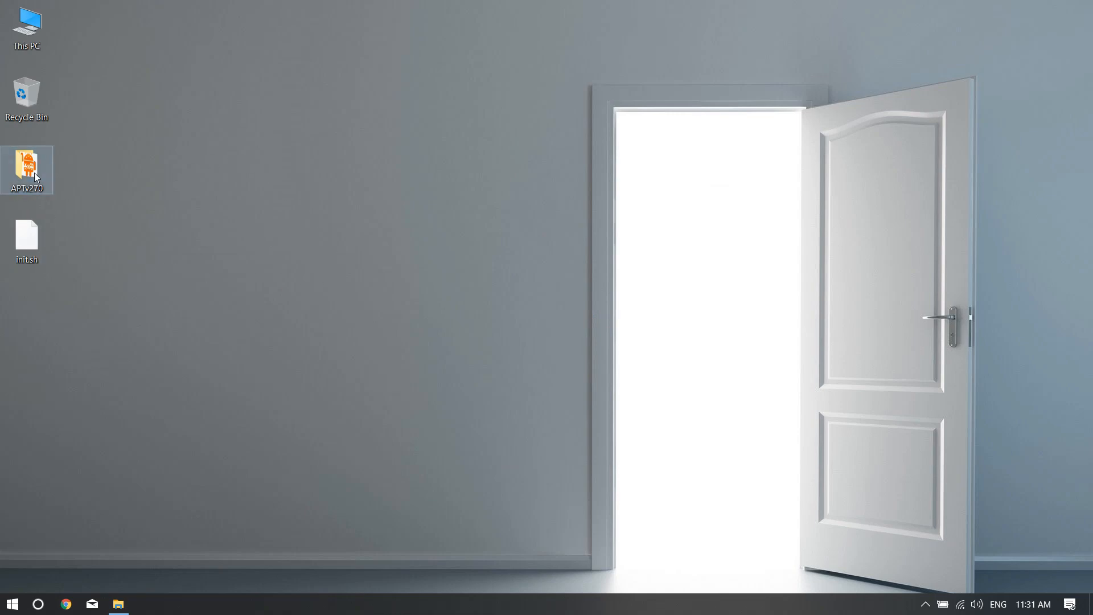
double_click(26, 165)
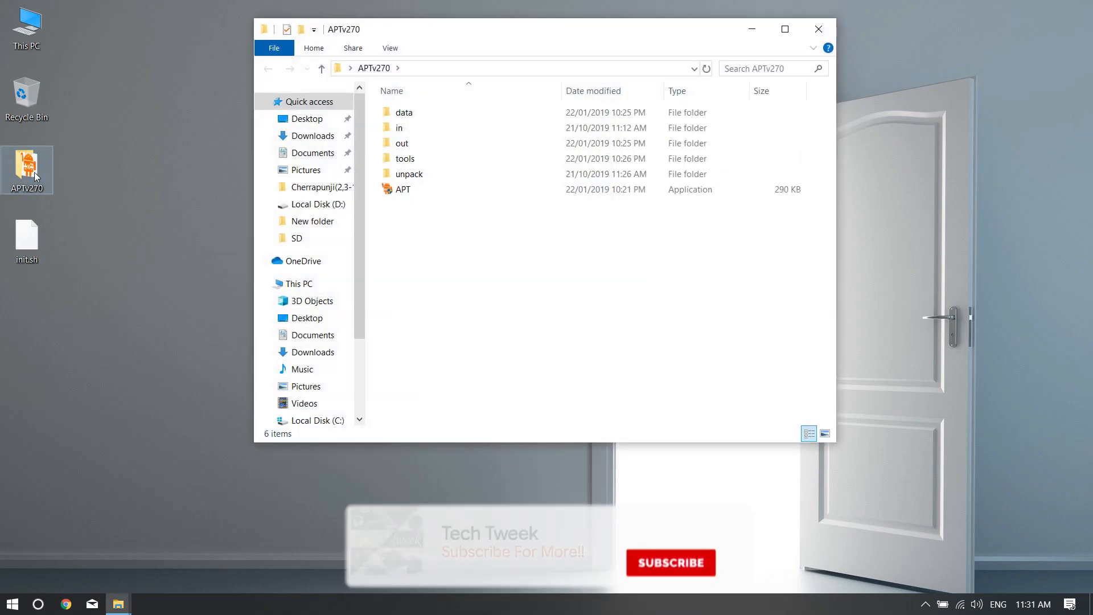
mouse_move(419, 127)
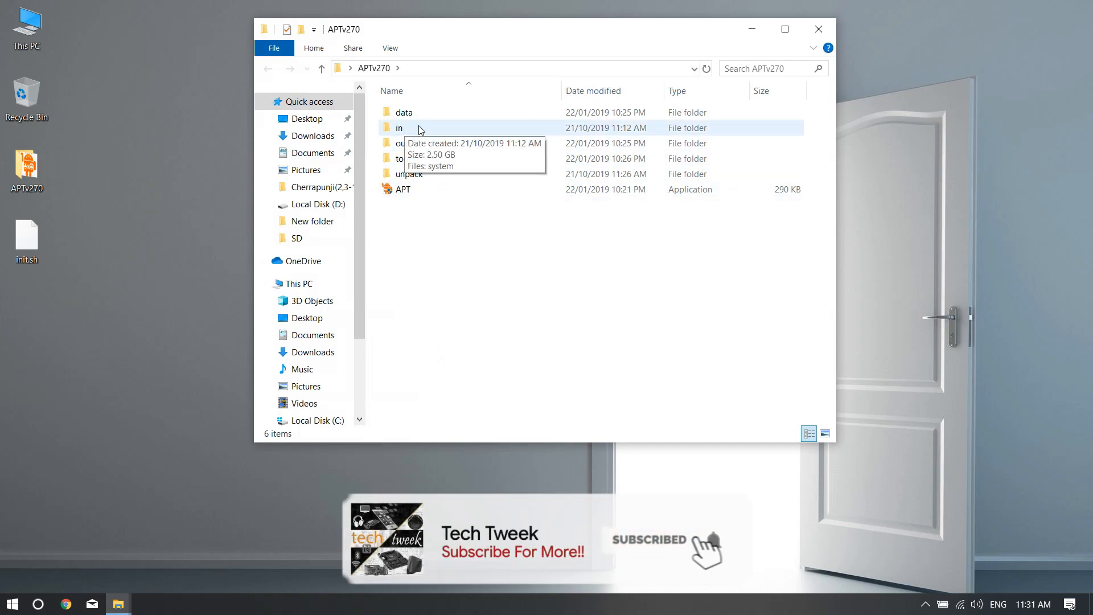
double_click(399, 127)
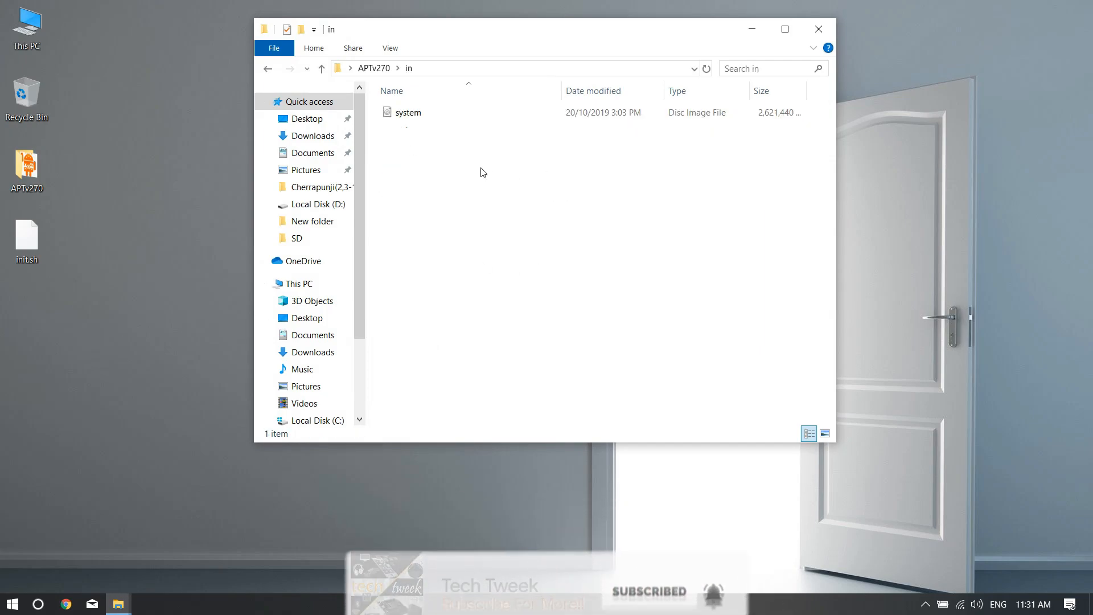
mouse_move(382, 136)
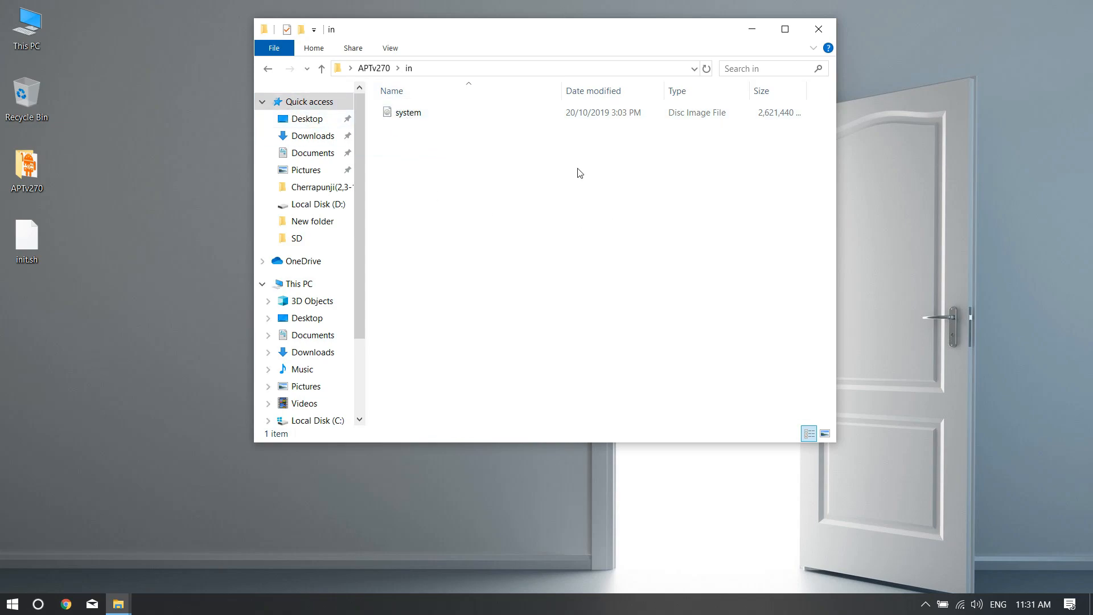
click(321, 67)
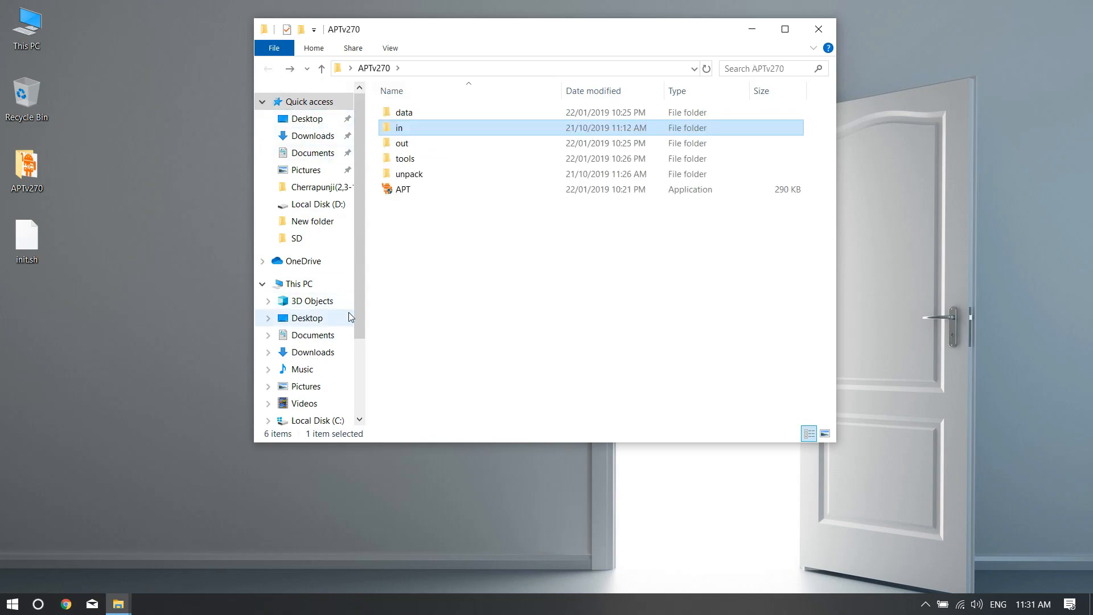
mouse_move(407, 195)
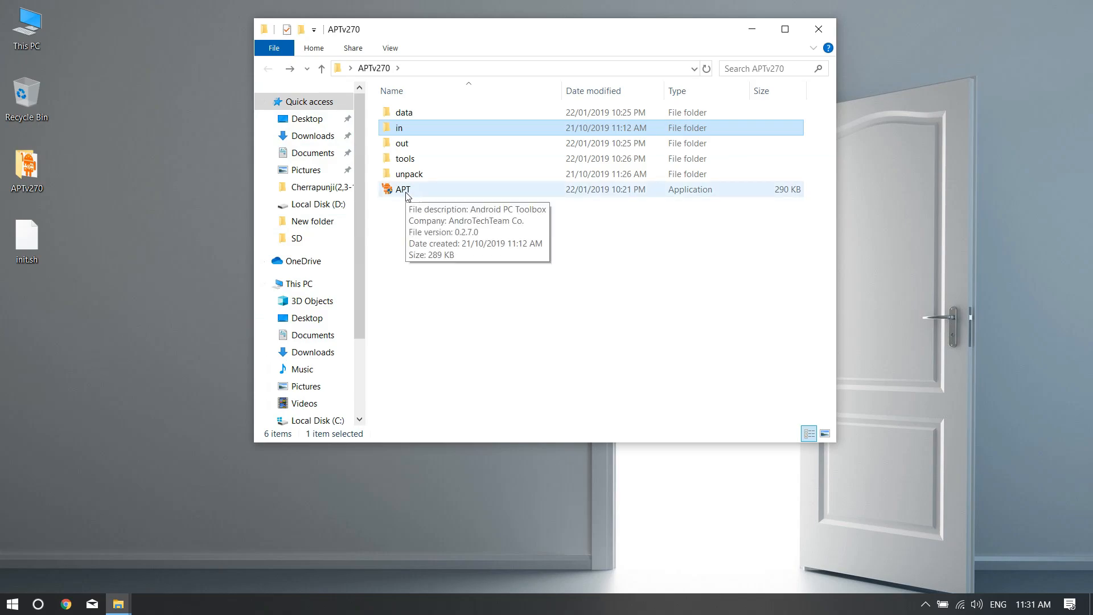
click(402, 189)
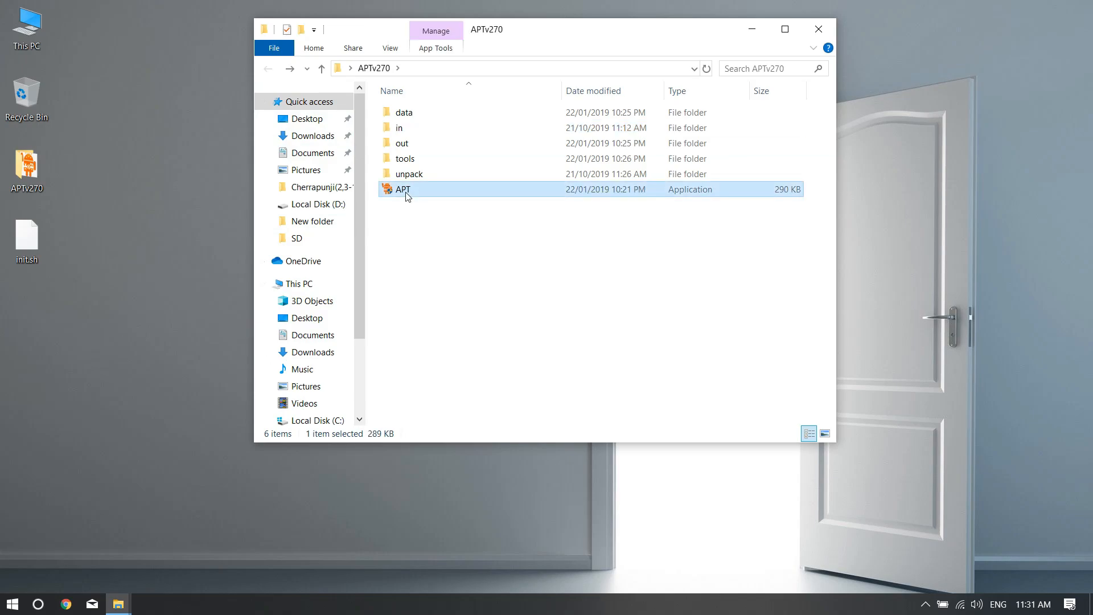
Launch APT, unpack system.img with menu option 2, and close the toolbox.
double_click(402, 189)
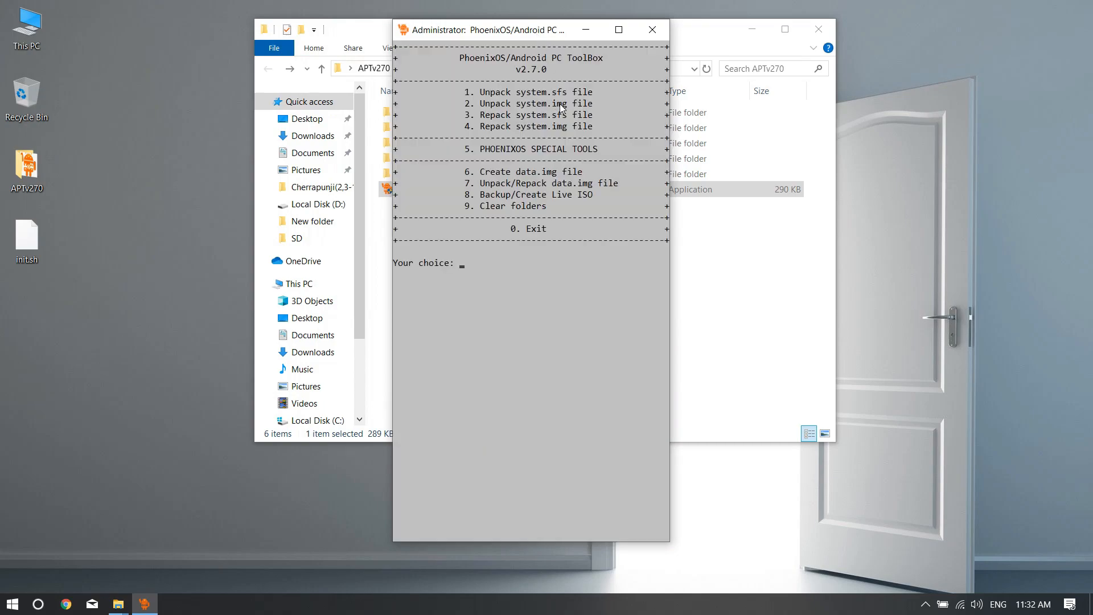
mouse_move(604, 113)
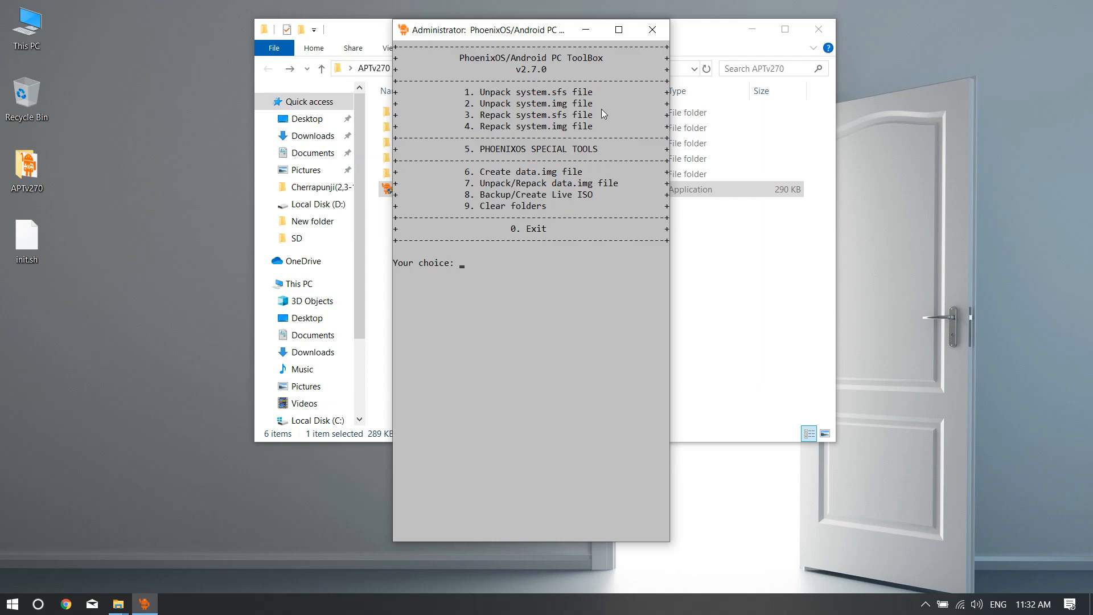
text(2)
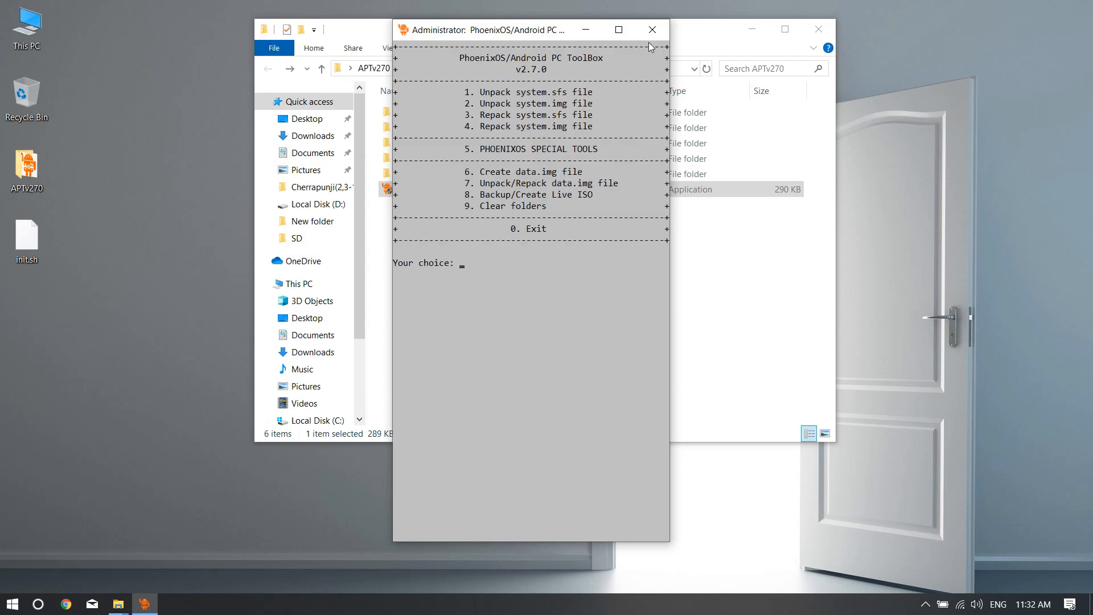
mouse_move(503, 160)
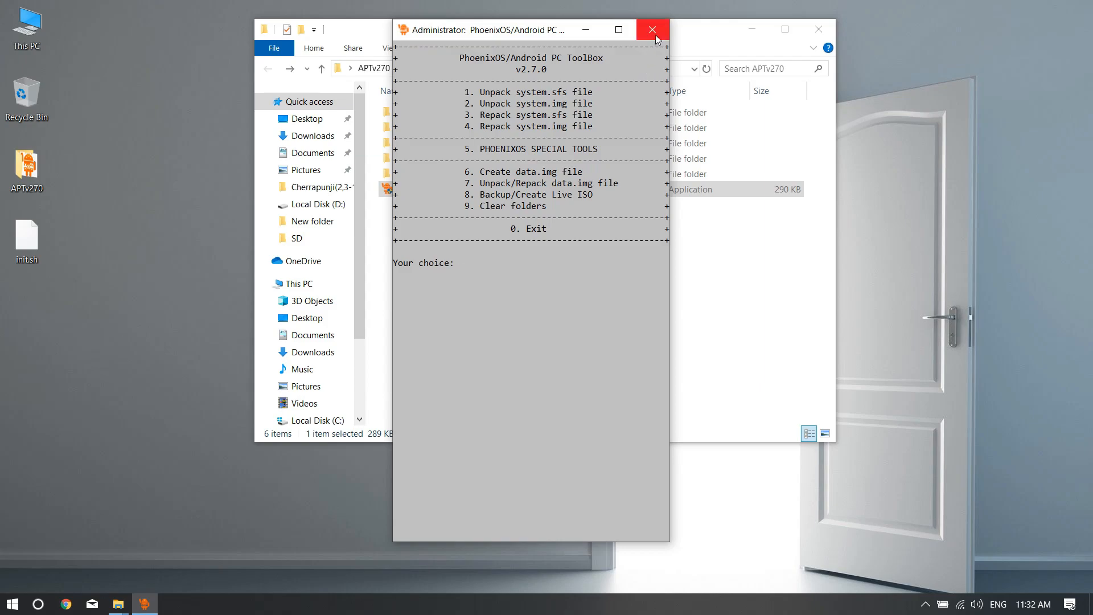
click(652, 29)
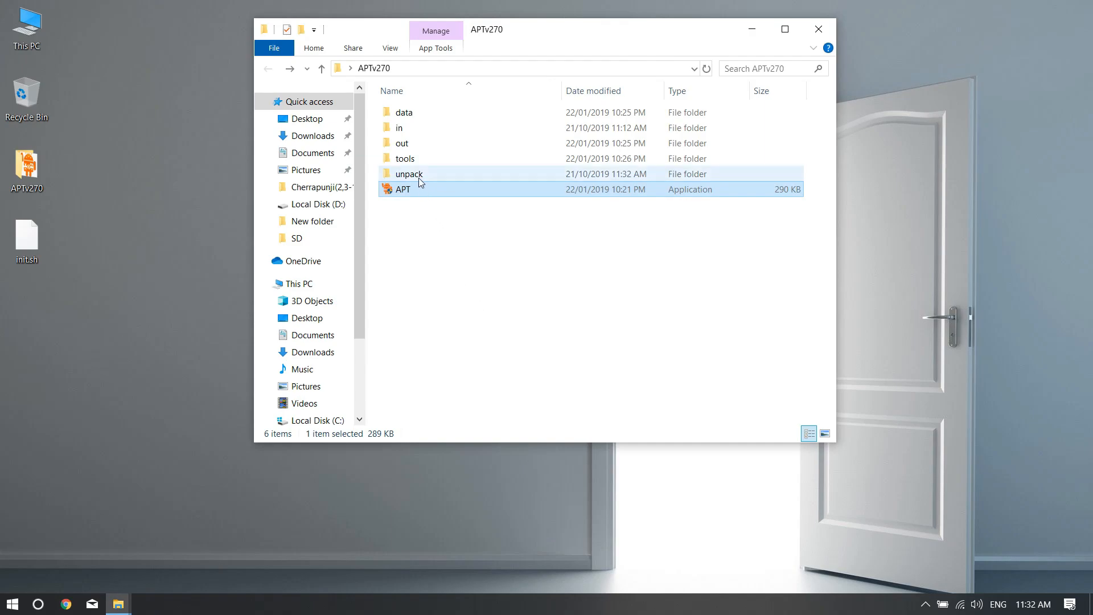
Navigate into unpack\system\etc and select the original init.sh script.
double_click(407, 173)
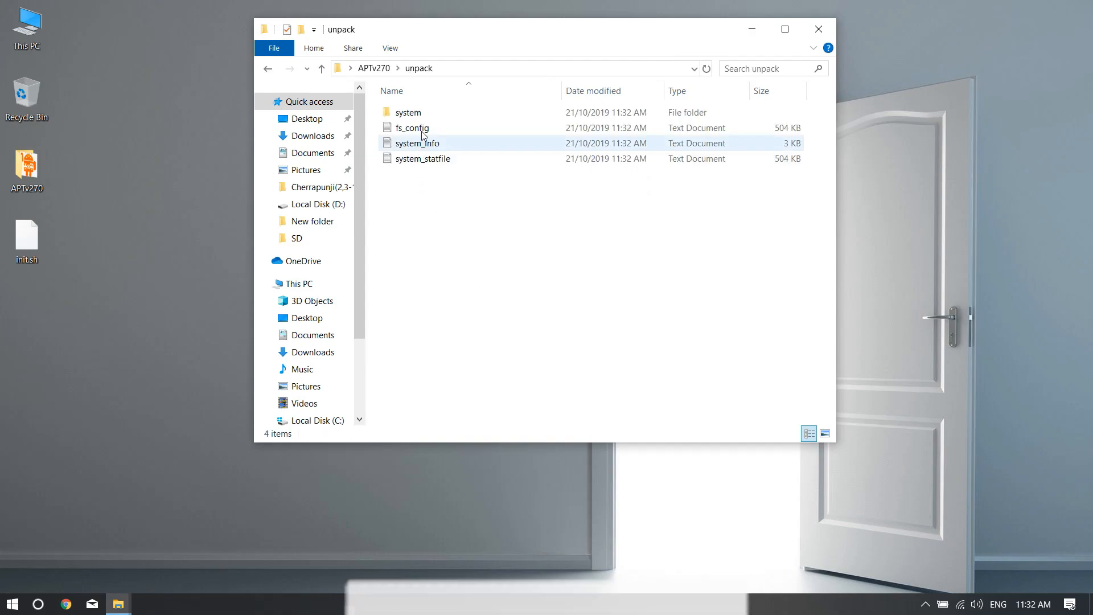
double_click(408, 113)
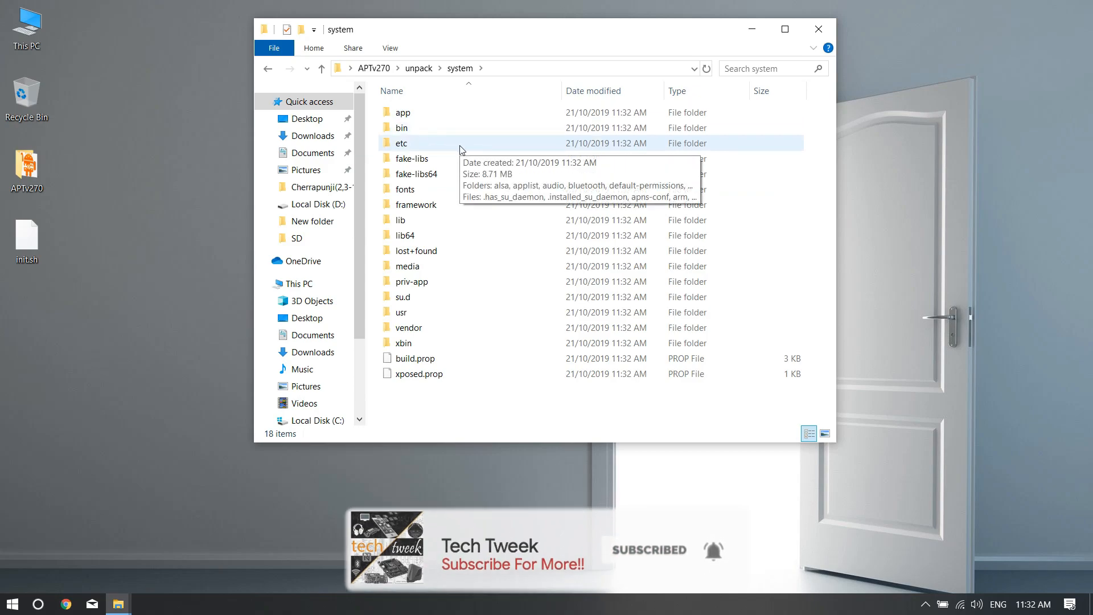
double_click(401, 144)
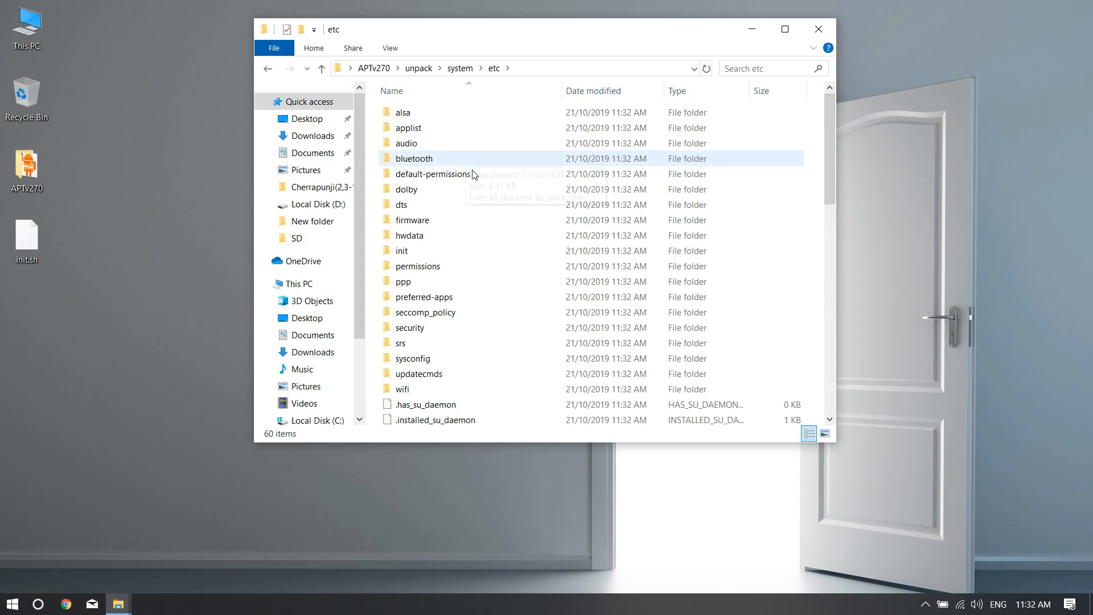
scroll(down, 3)
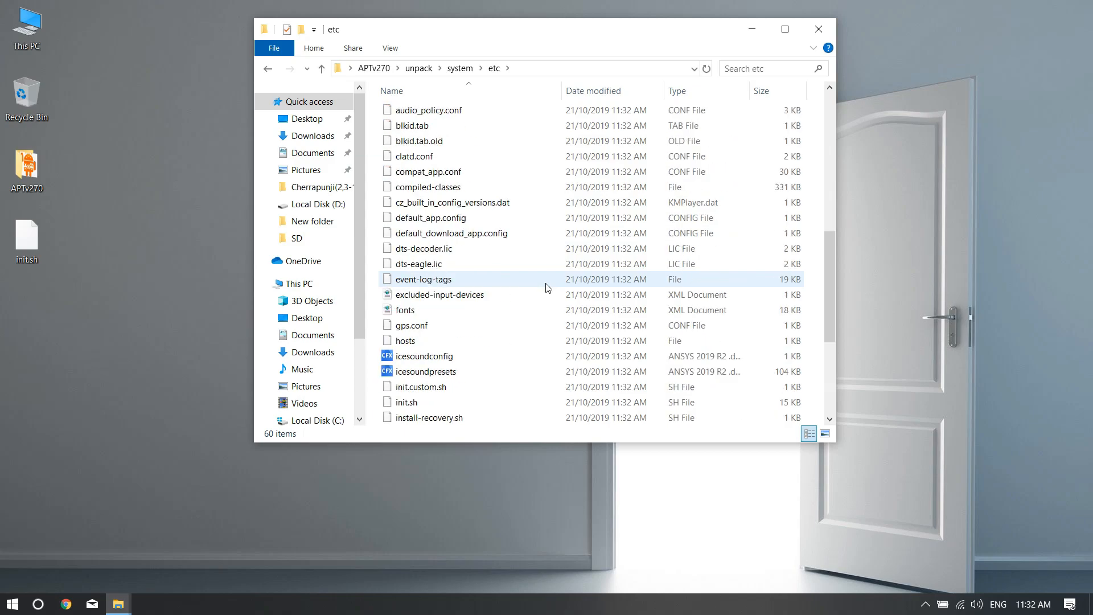
scroll(down, 3)
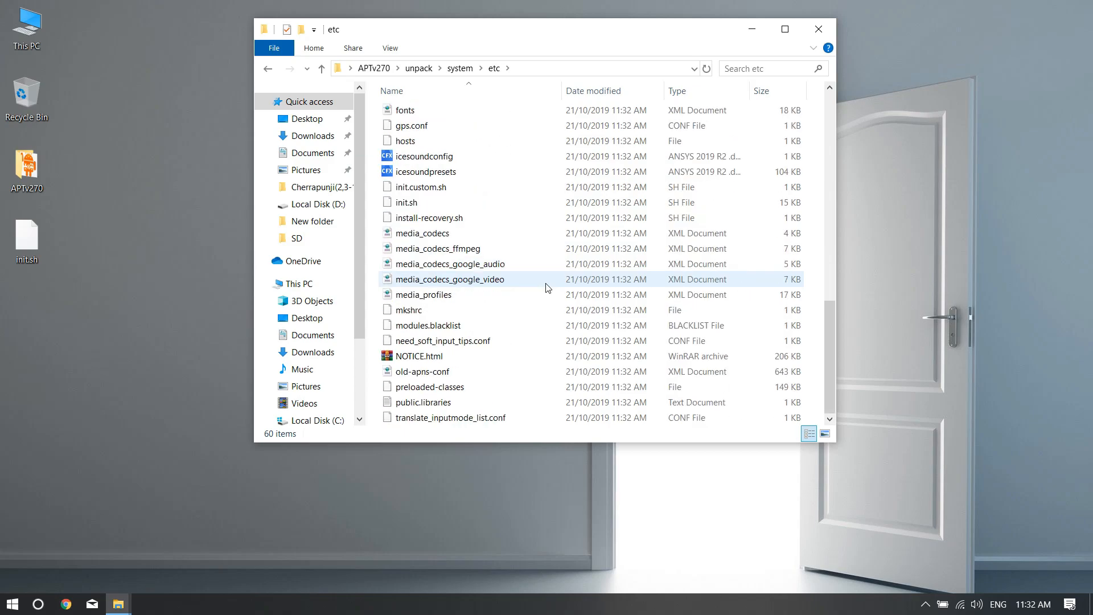
click(407, 203)
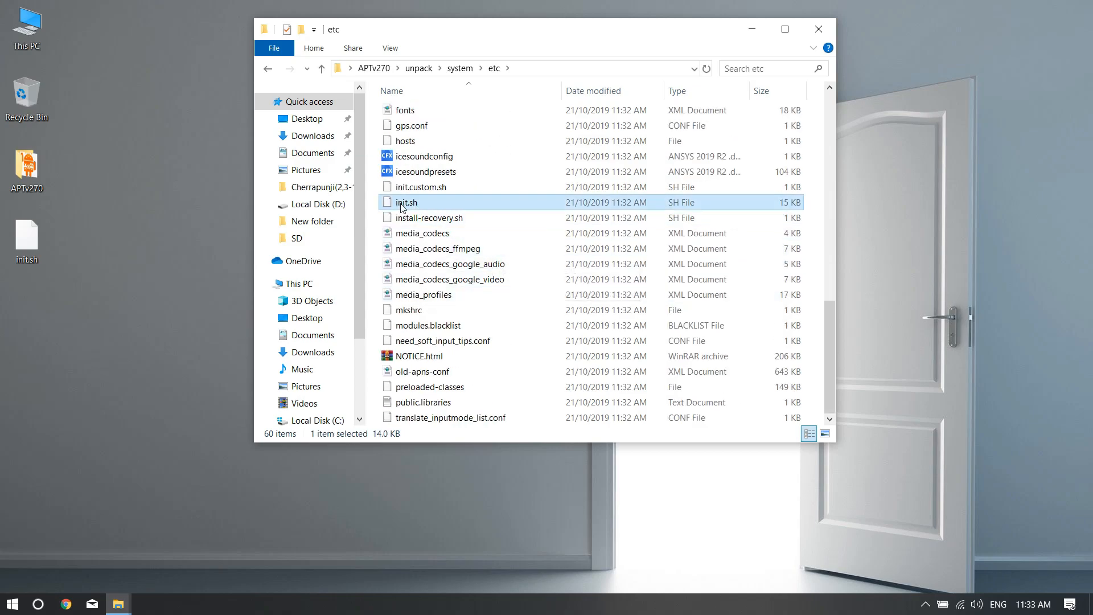
Permanently delete the original init.sh, bring in the desktop replacement, and return to APTv270.
key(Delete)
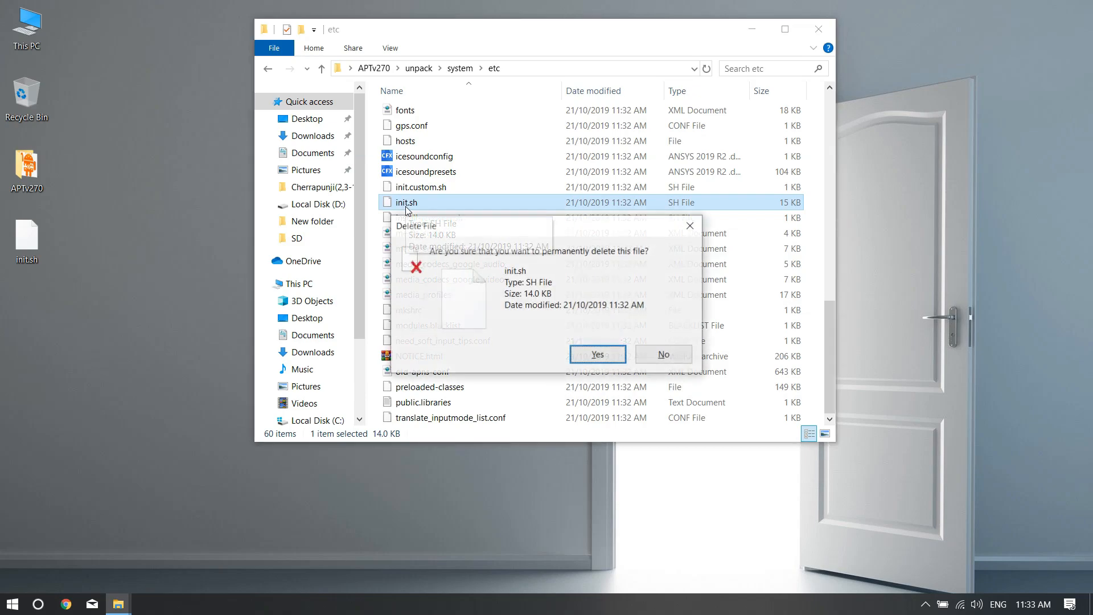
click(596, 355)
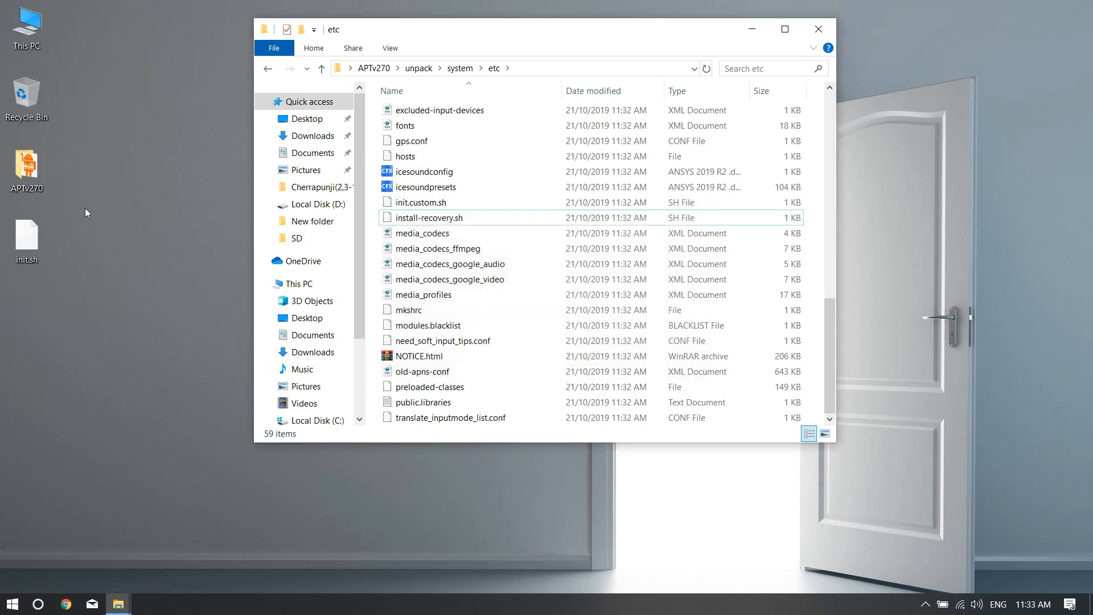
mouse_move(20, 283)
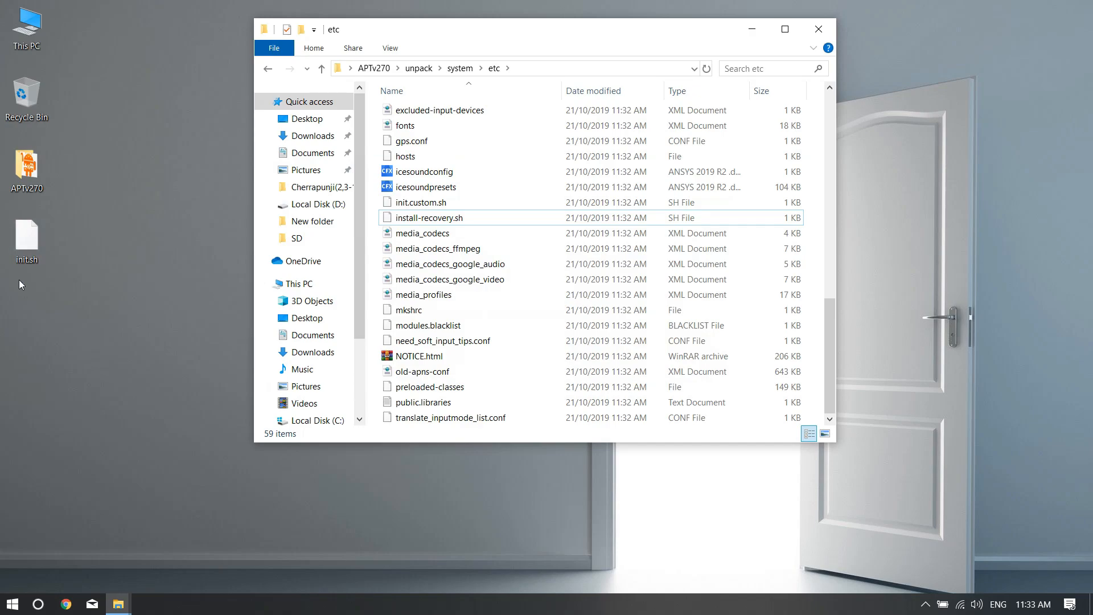
click(98, 331)
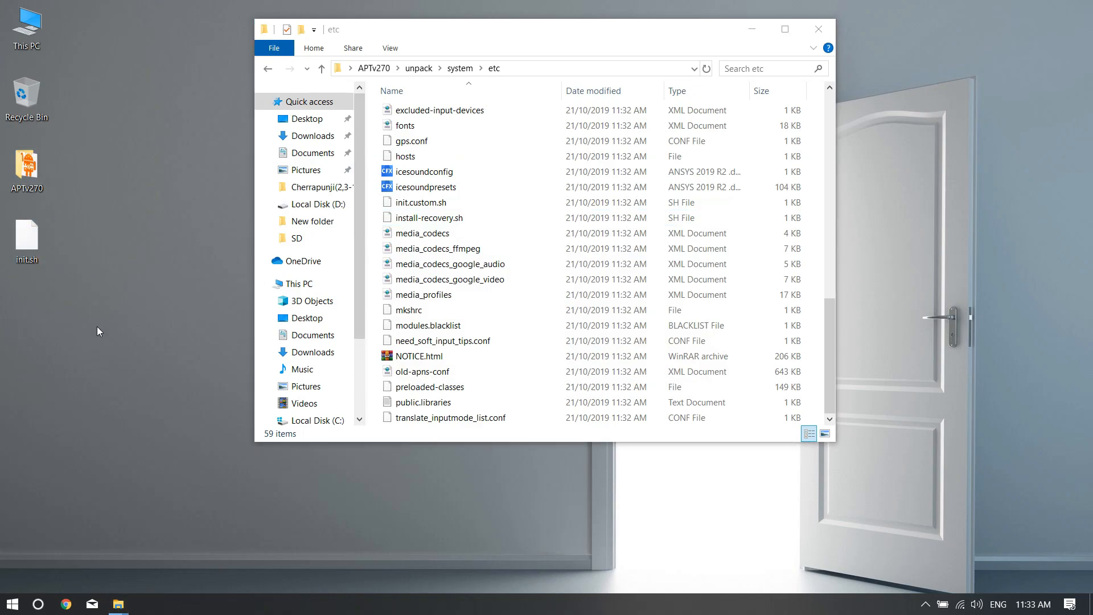
mouse_move(540, 249)
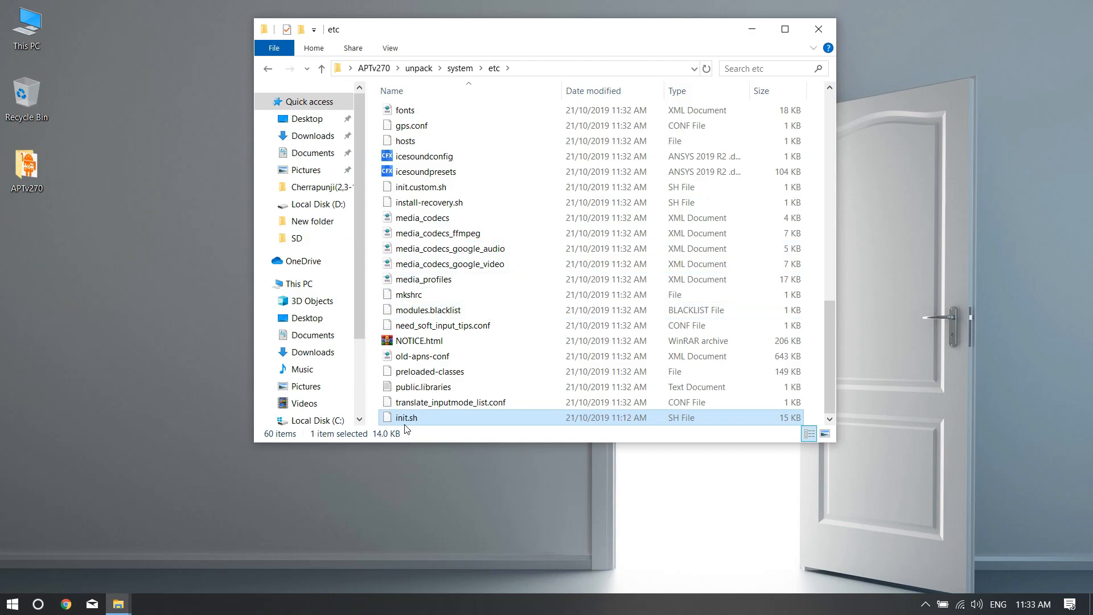
click(268, 67)
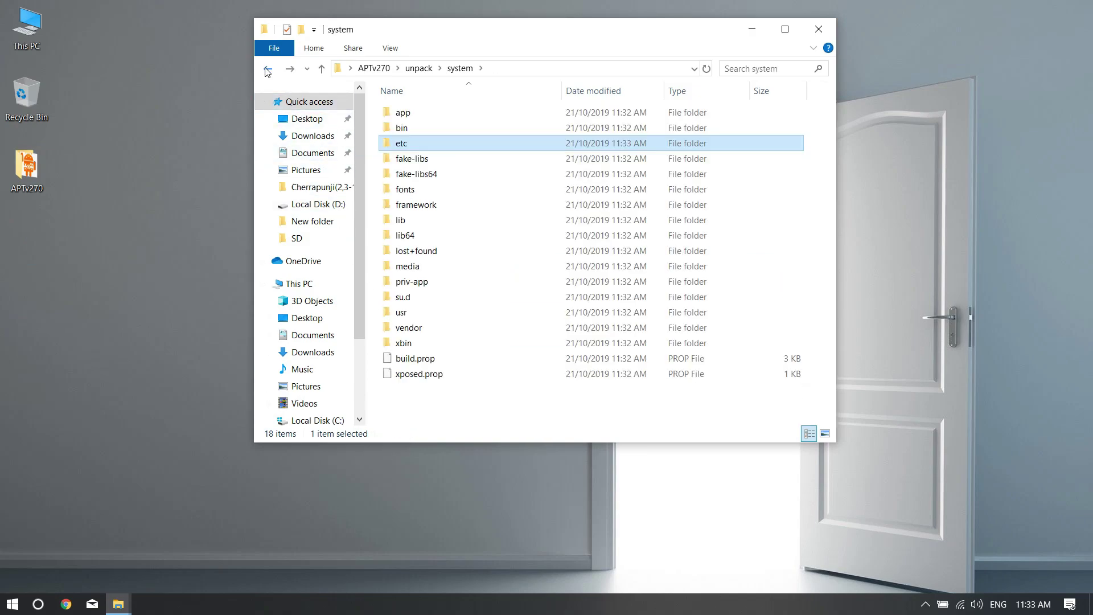
click(268, 68)
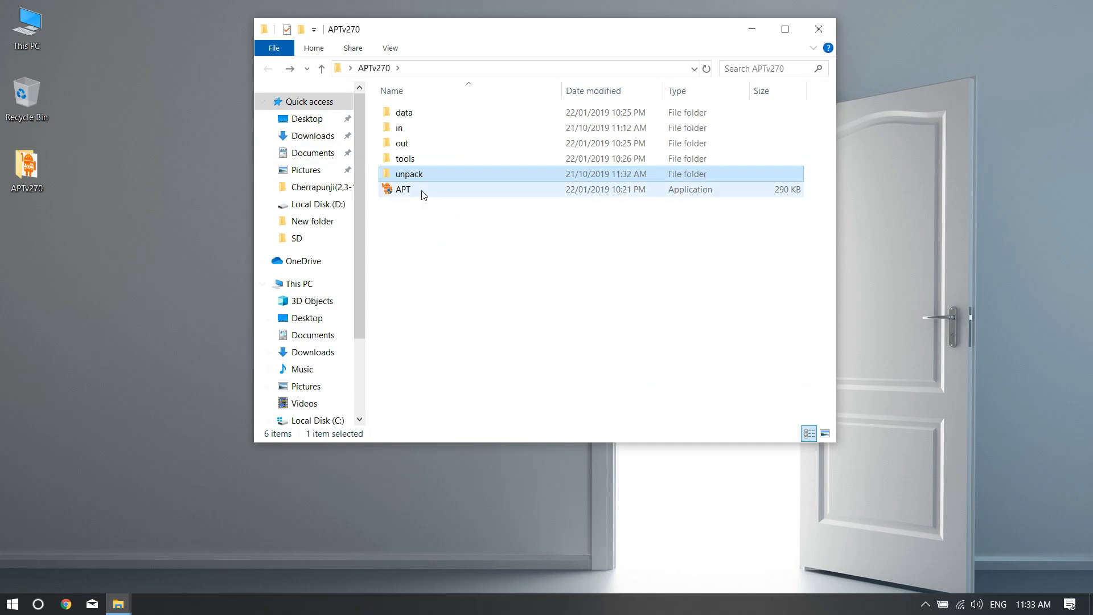
In APT, repack system.img with option 4 at the 2.50 GB size (option 3), then close the toolbox.
double_click(402, 189)
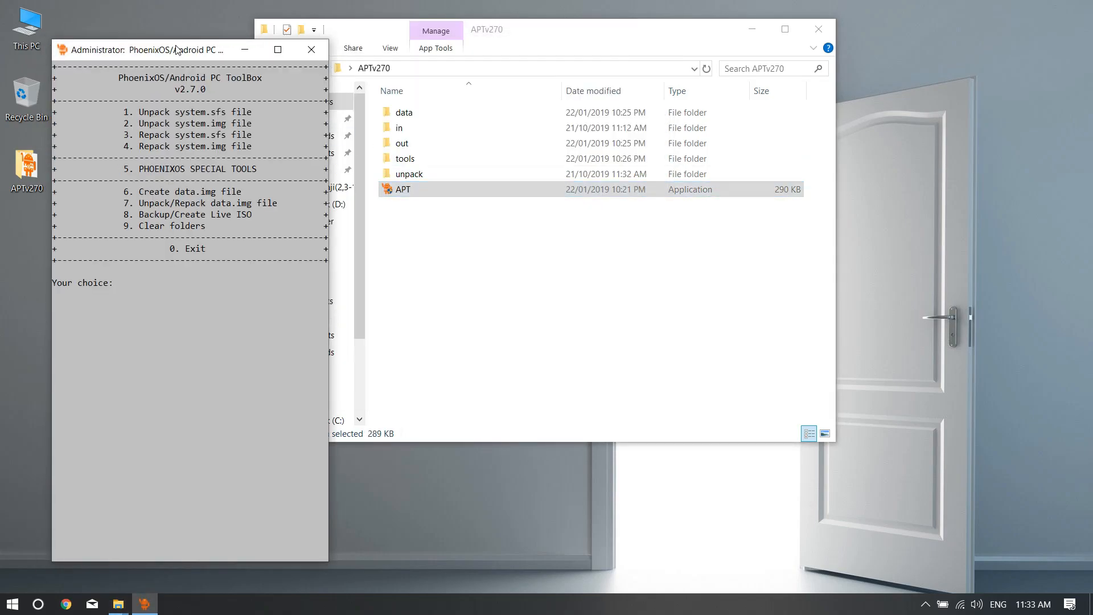
drag(174, 49, 423, 54)
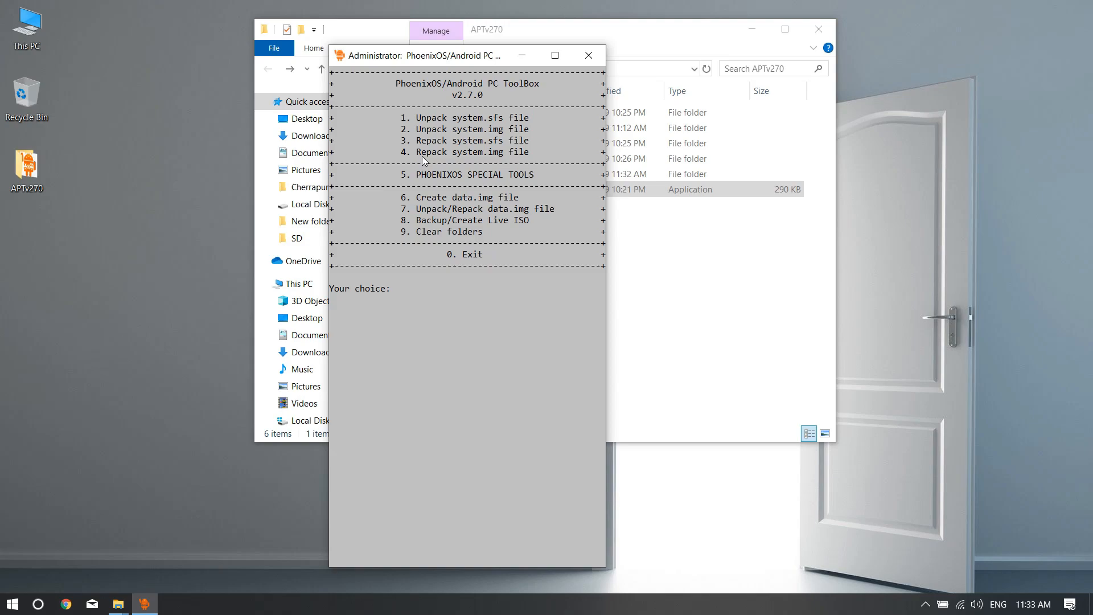
text(4)
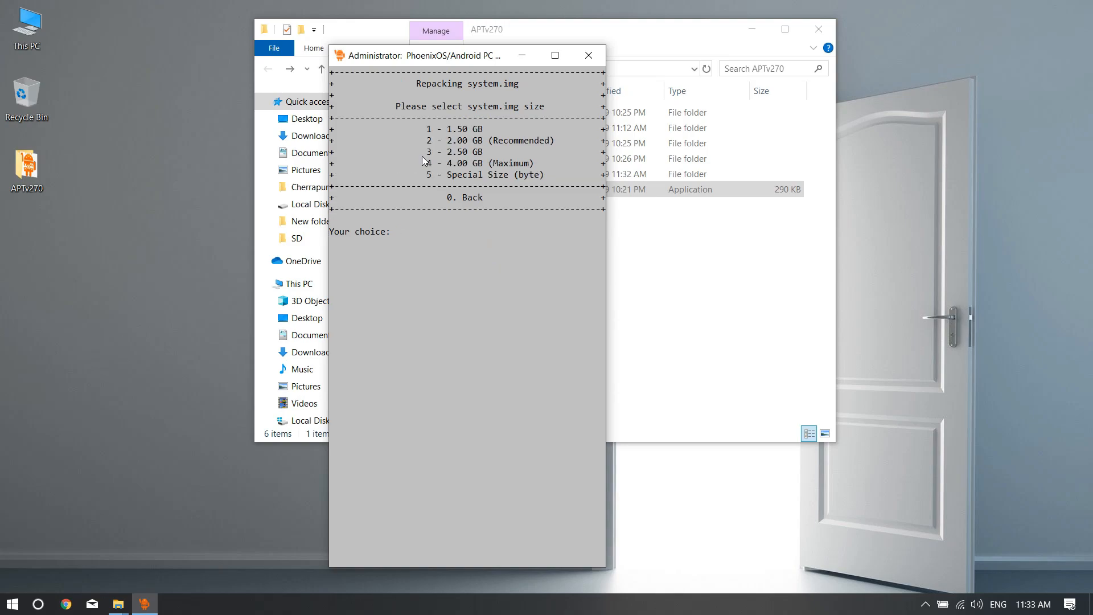
text(3)
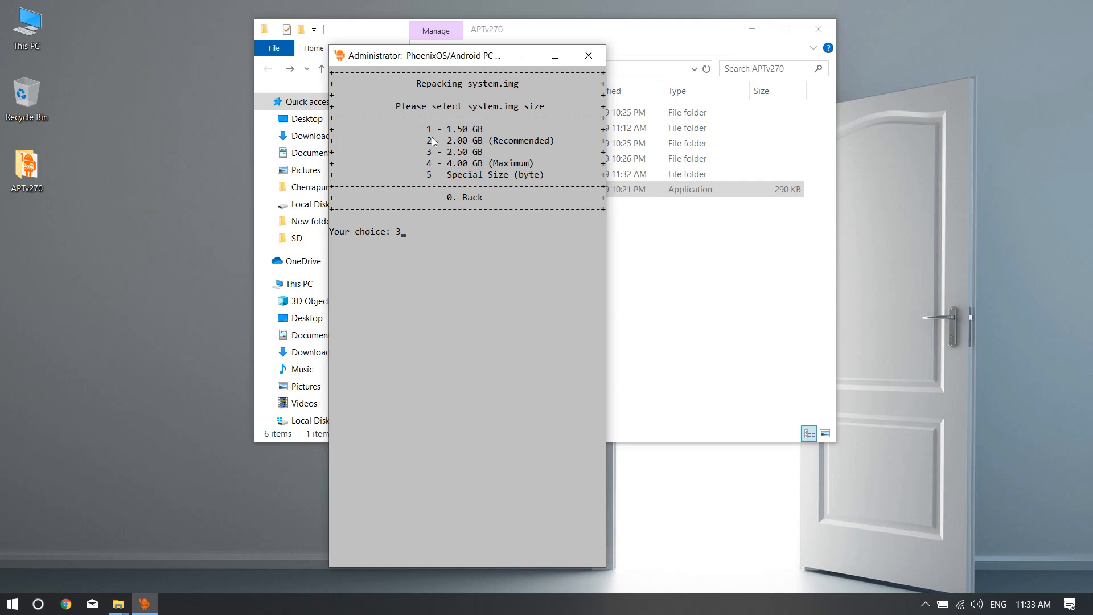
mouse_move(373, 219)
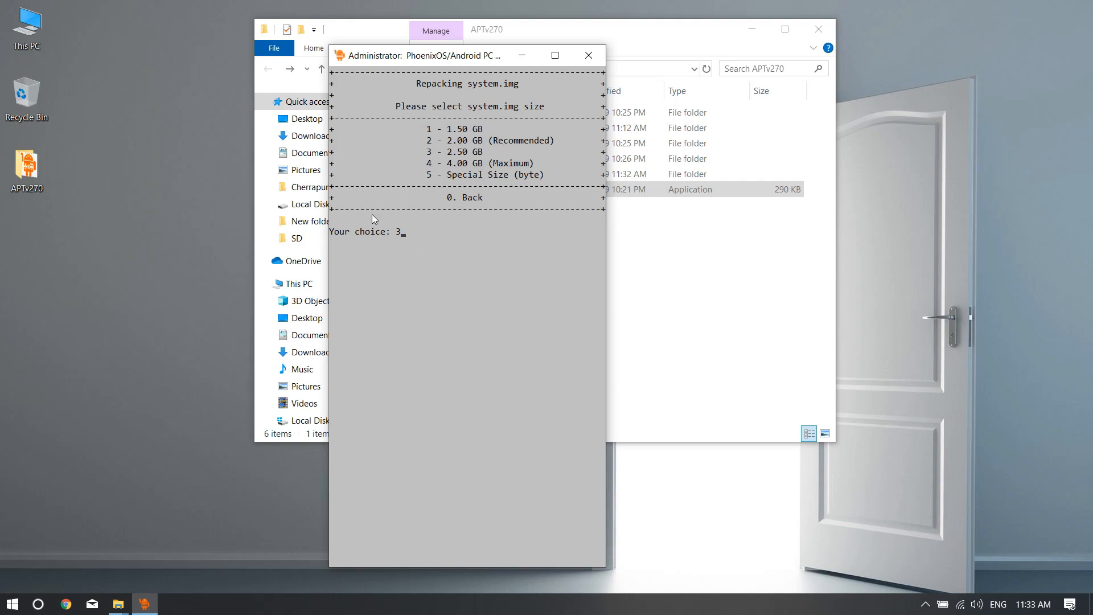
mouse_move(445, 368)
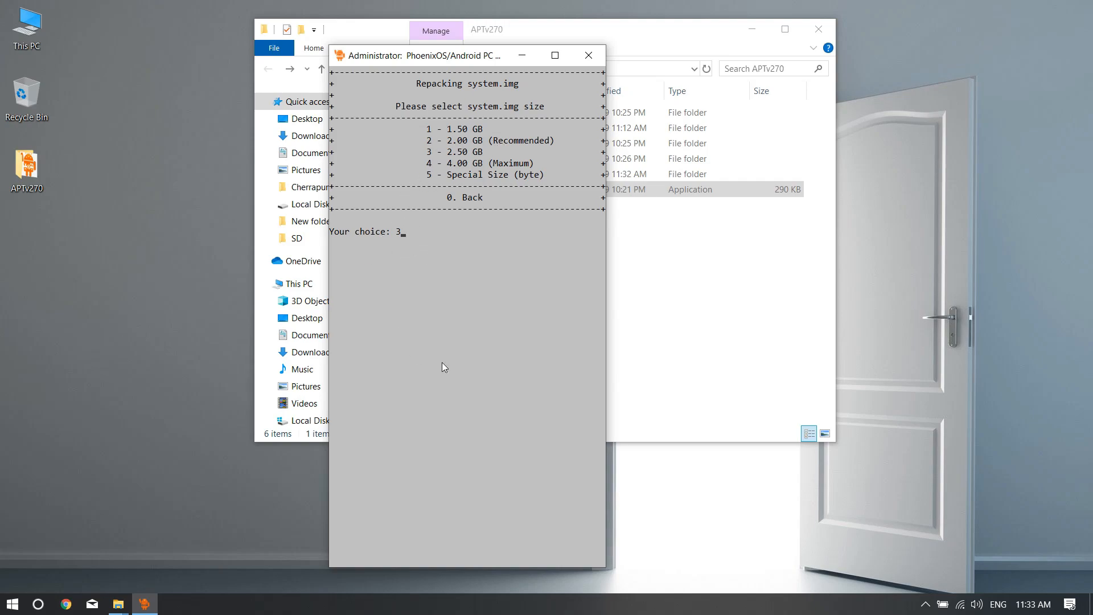
key(Return)
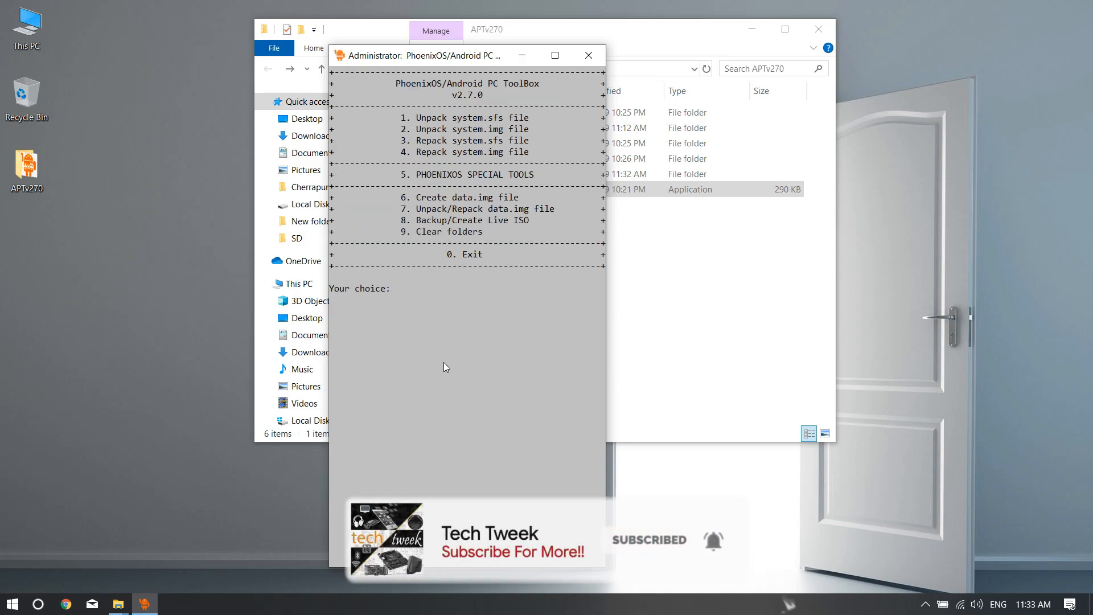
click(588, 55)
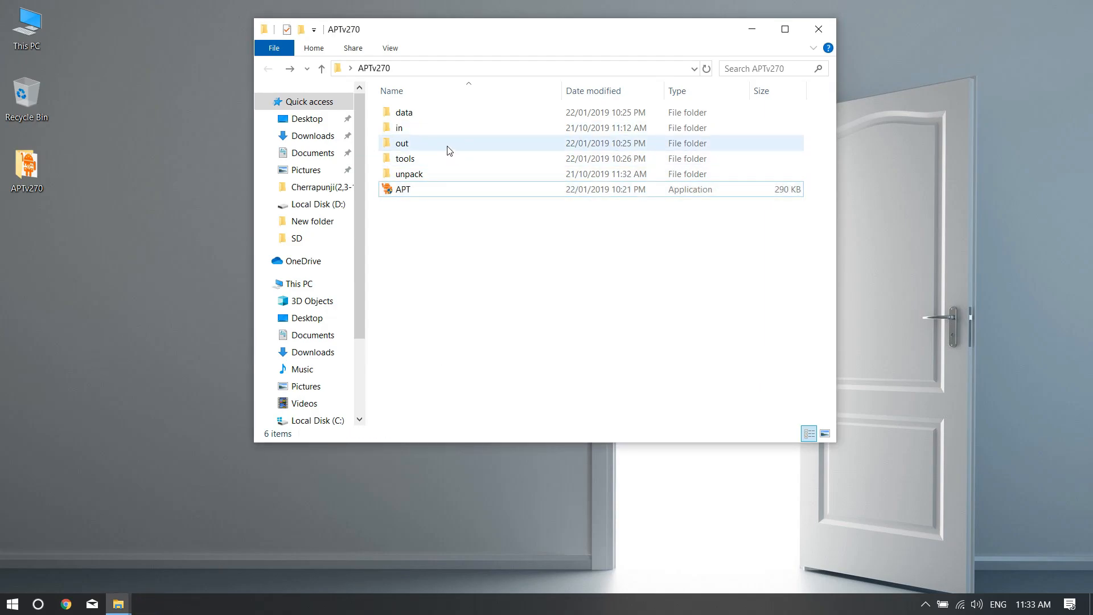
Copy the repacked system image from out into C:\PhoenixOS and close File Explorer.
double_click(402, 144)
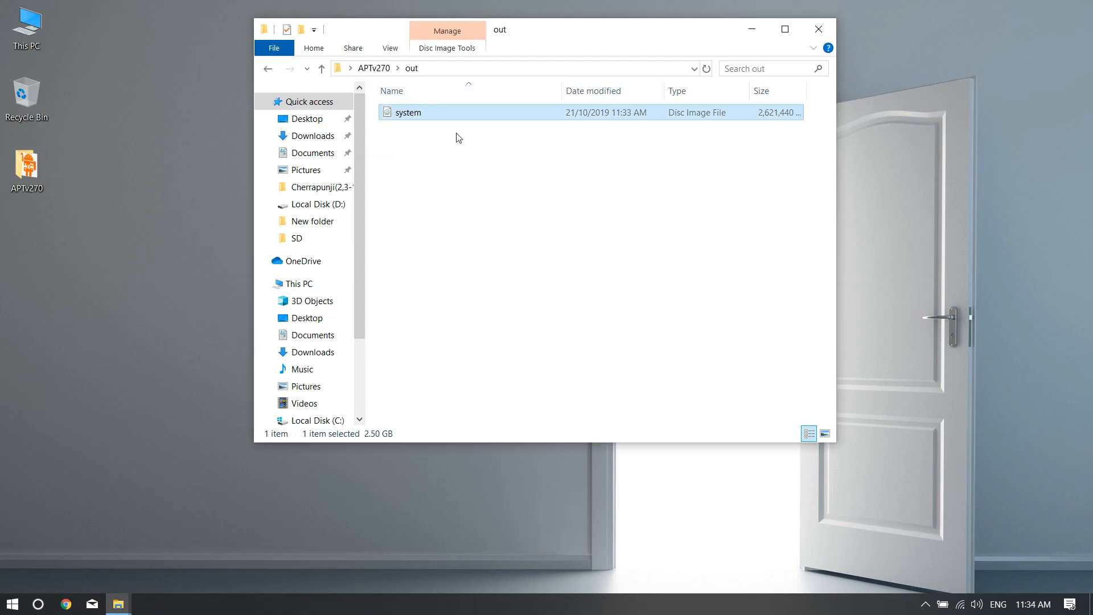
right_click(407, 113)
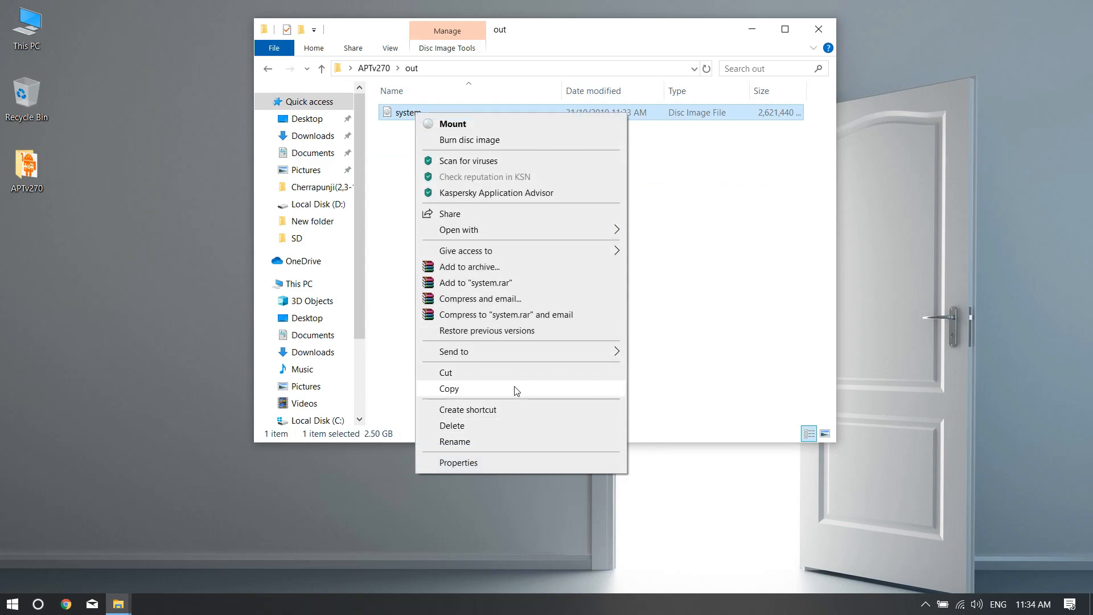
click(321, 419)
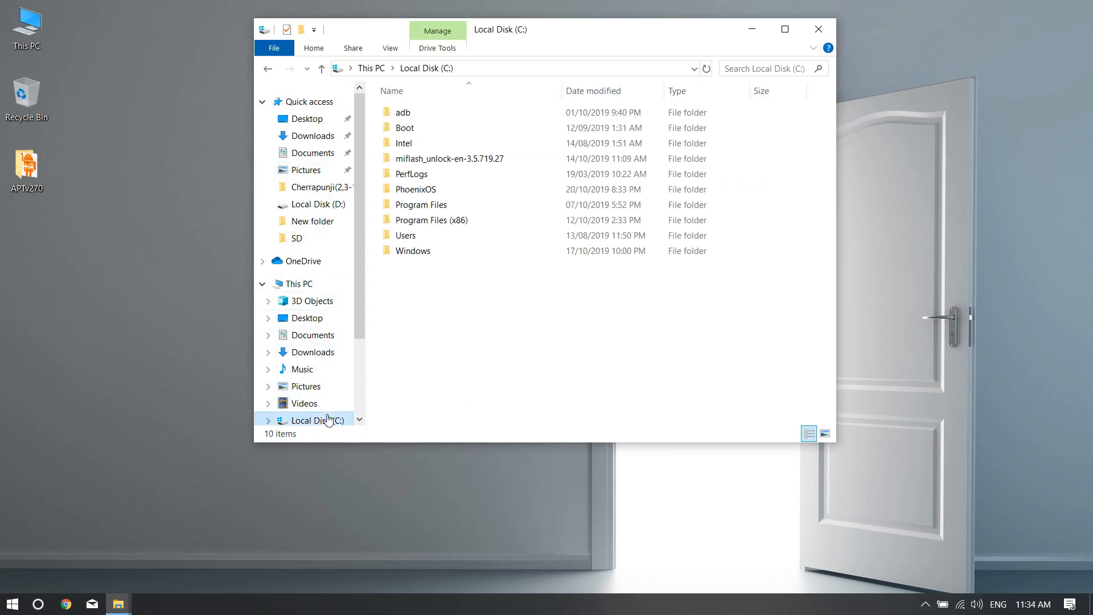
double_click(417, 189)
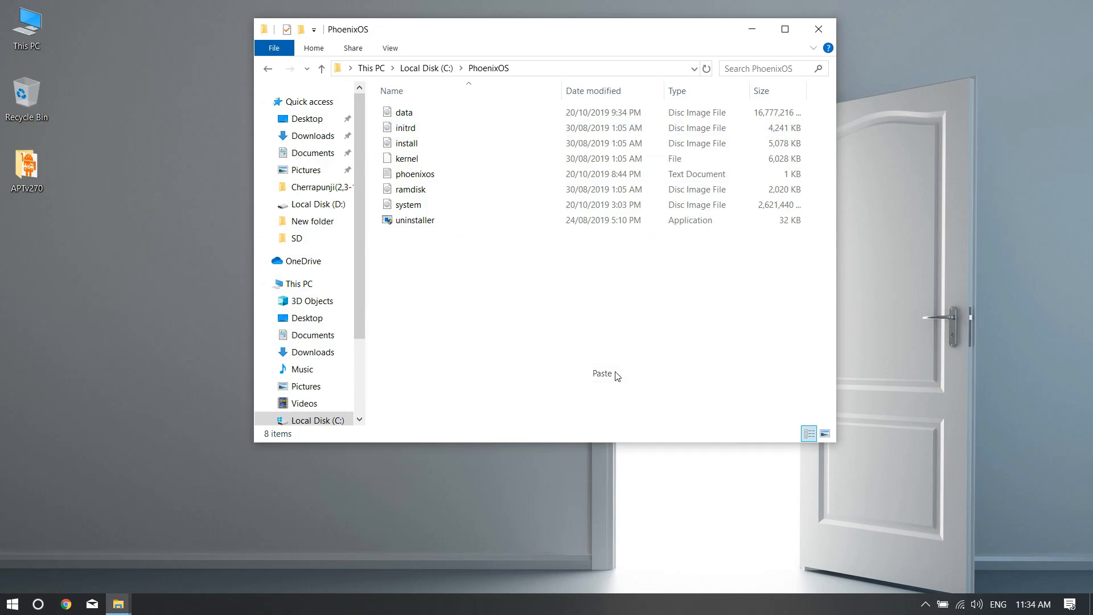
click(602, 374)
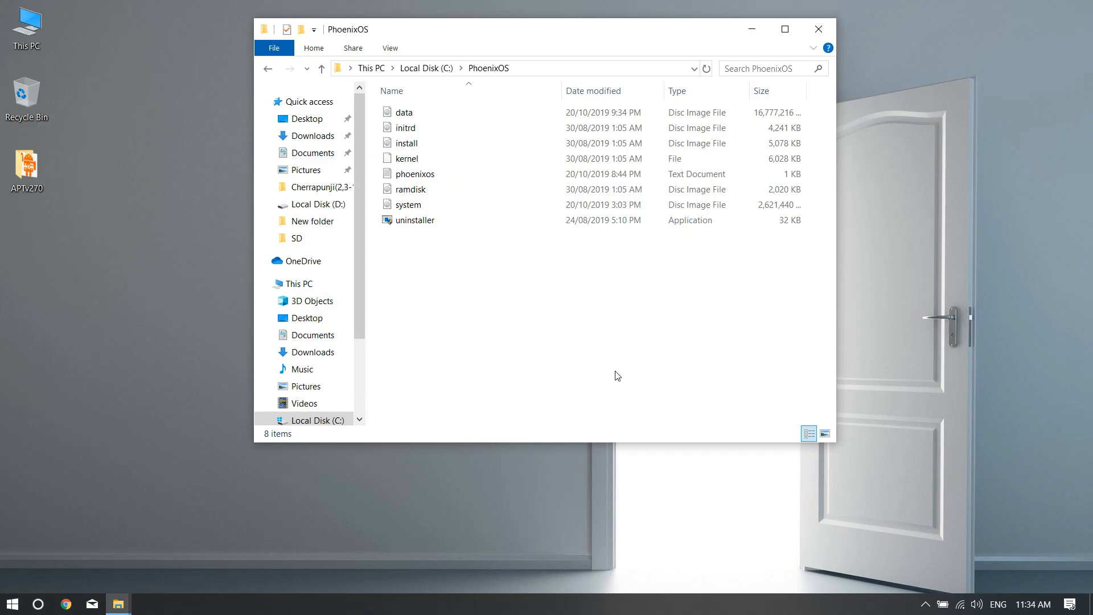
click(818, 29)
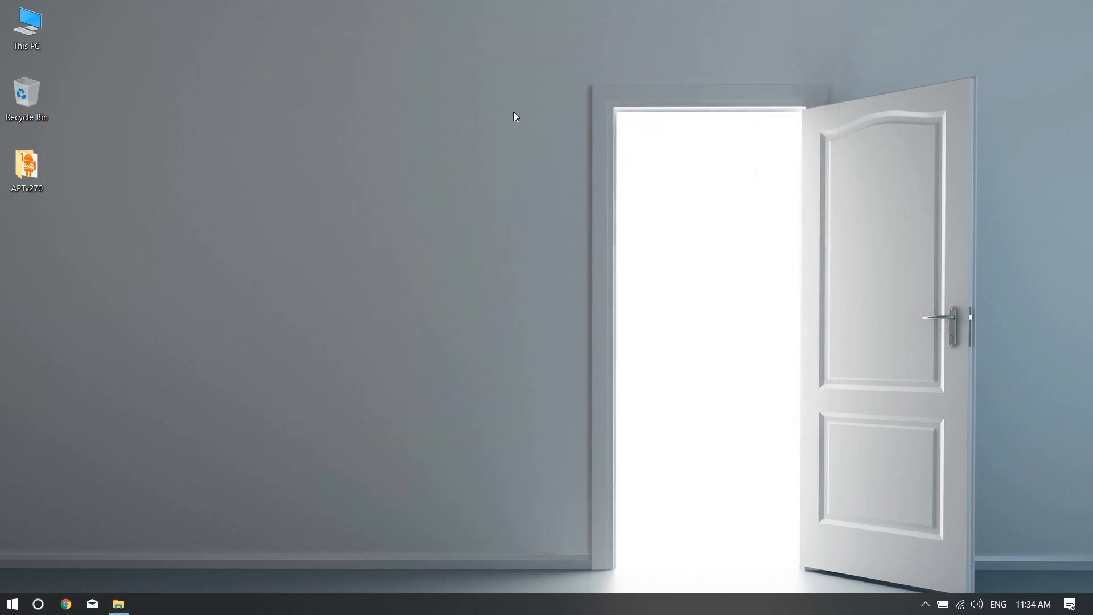
mouse_move(536, 147)
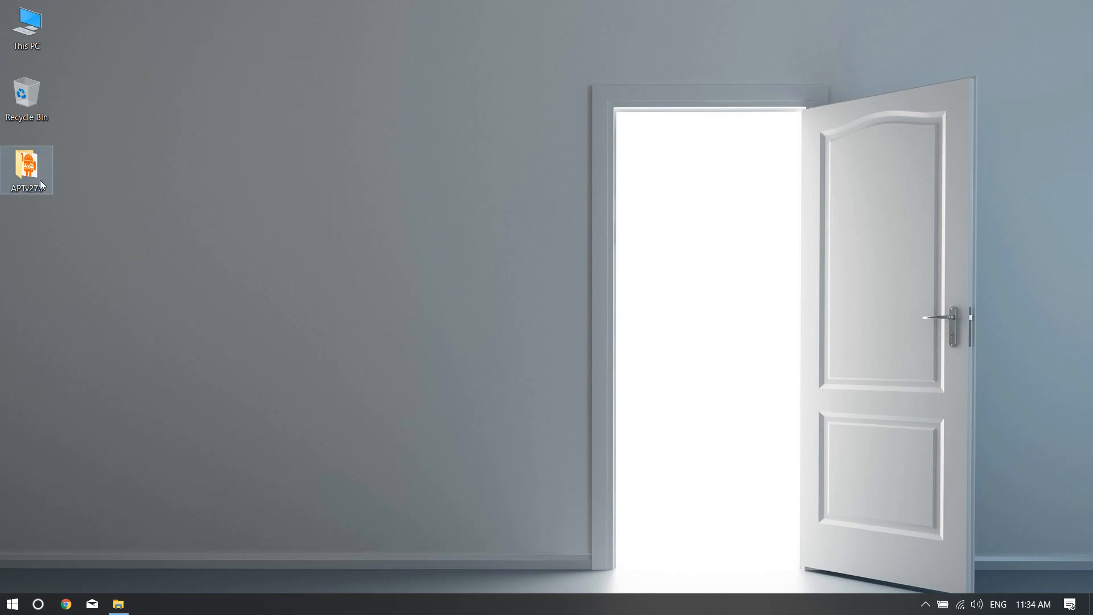
Reopen the APTv270 folder from the desktop to view its folders and the APT application.
double_click(27, 170)
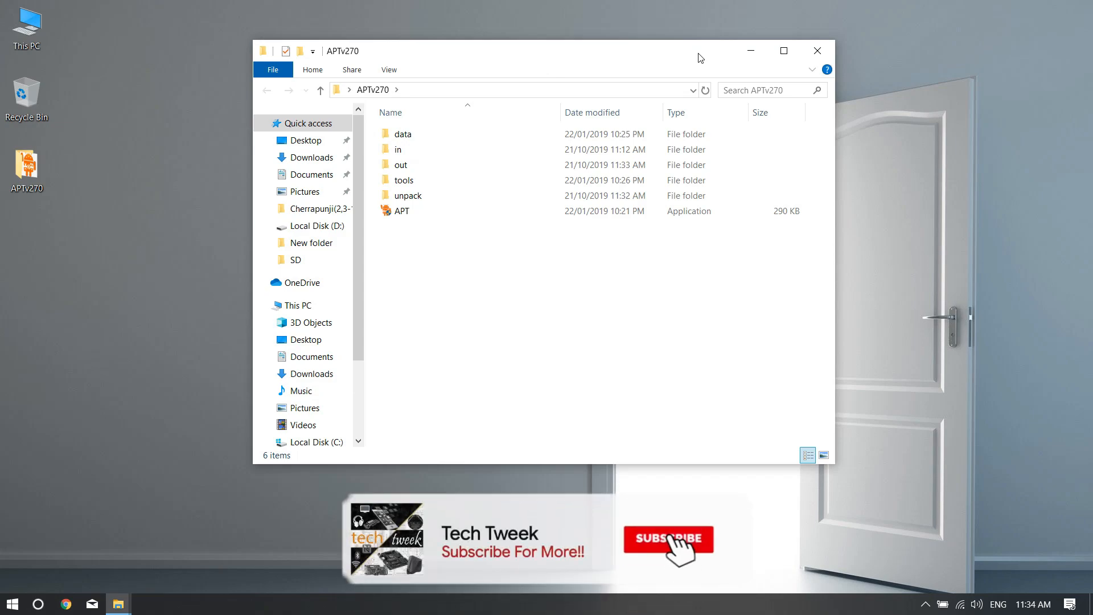
click(667, 538)
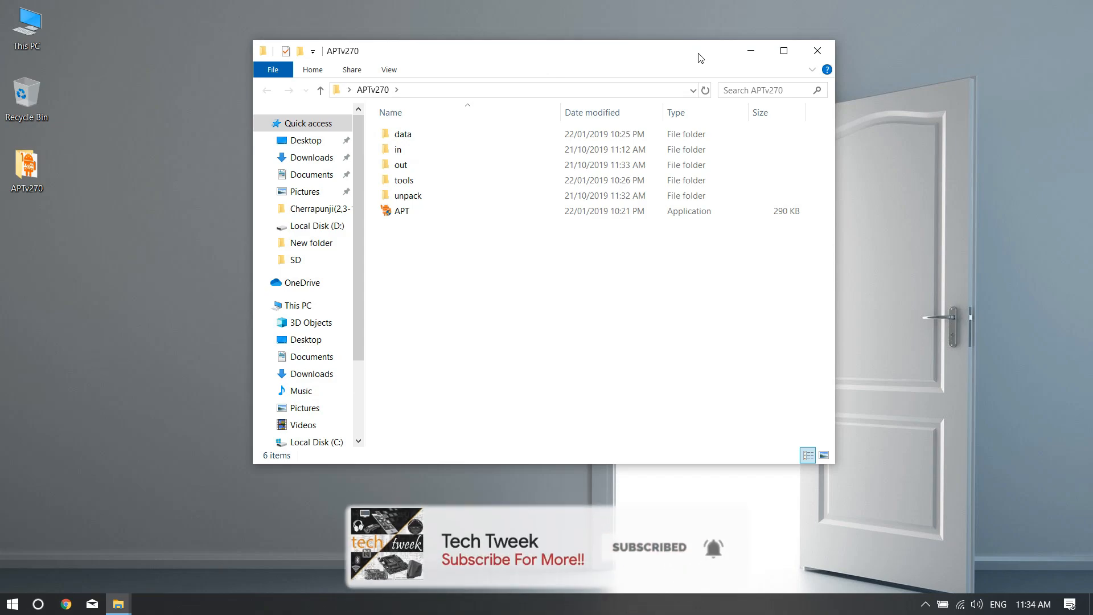